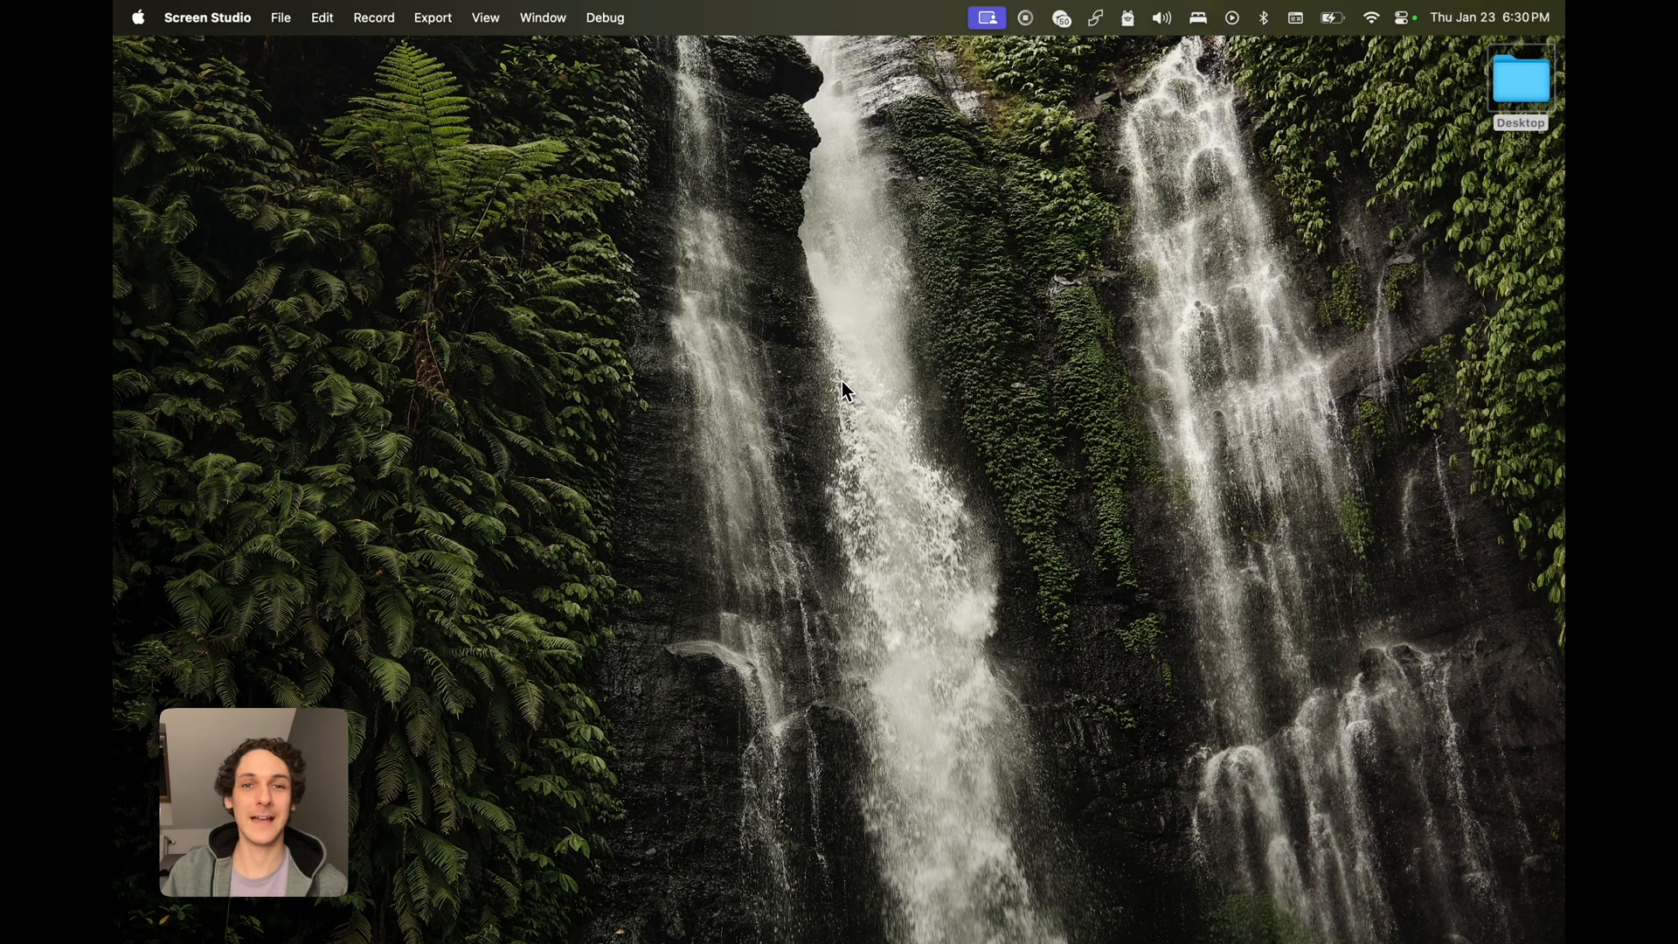
mouse_move(647, 747)
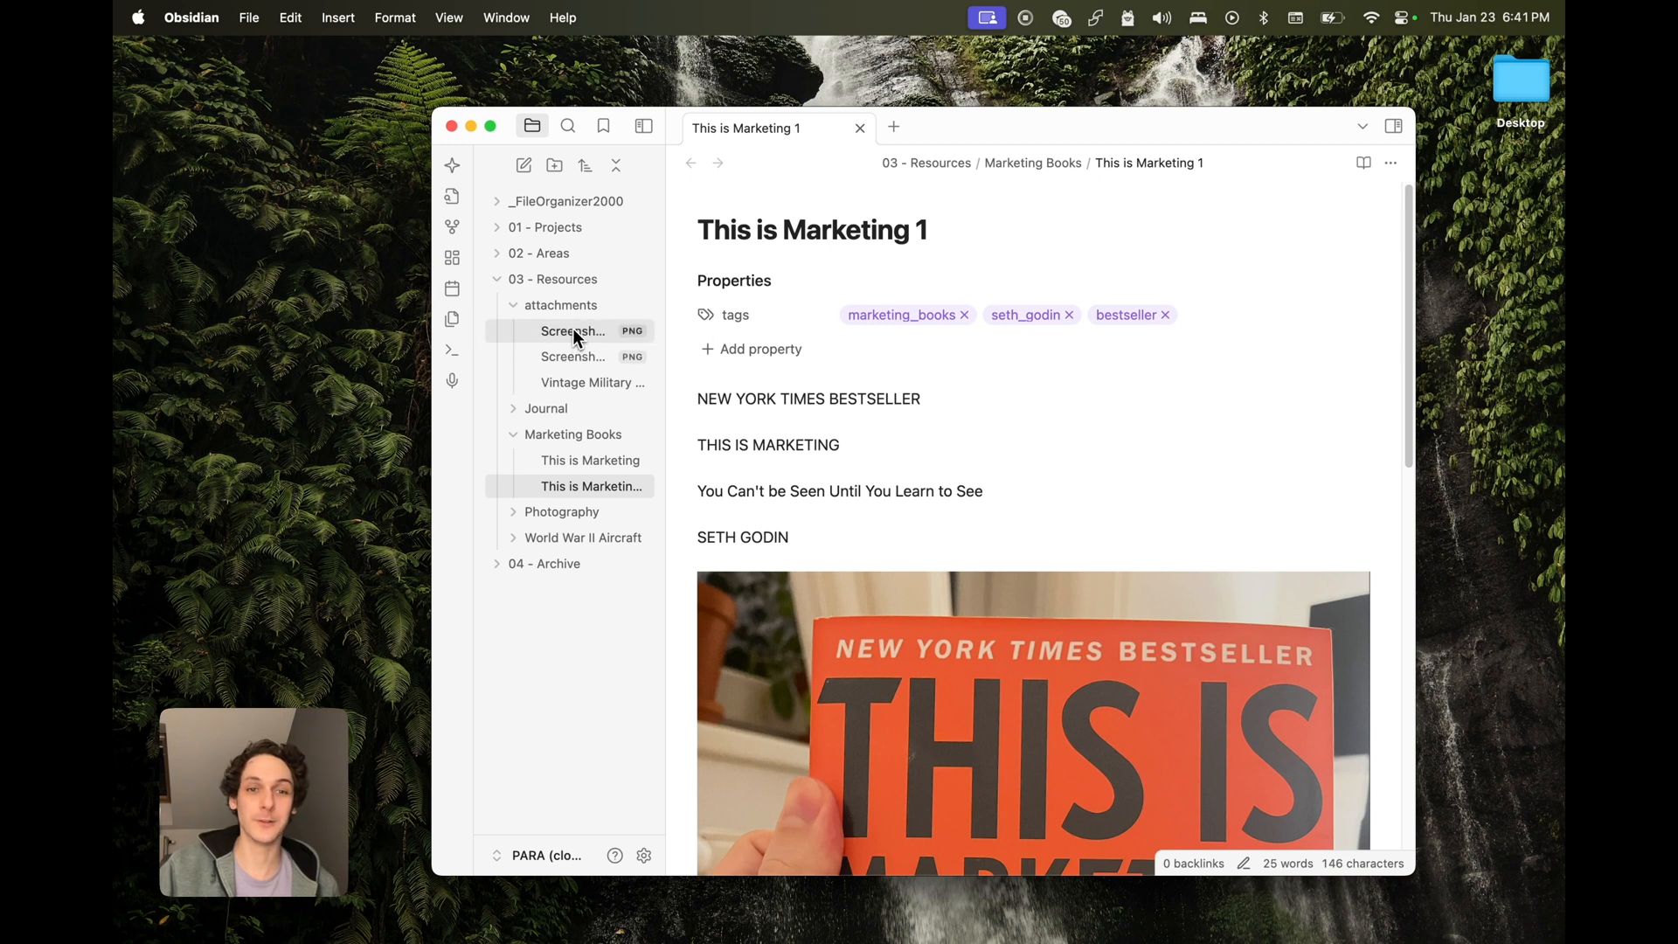
Step: Open the Vintage Military Aircraft in Flight, This is Marketing 1, and Fujifilm notes
left_click(591, 382)
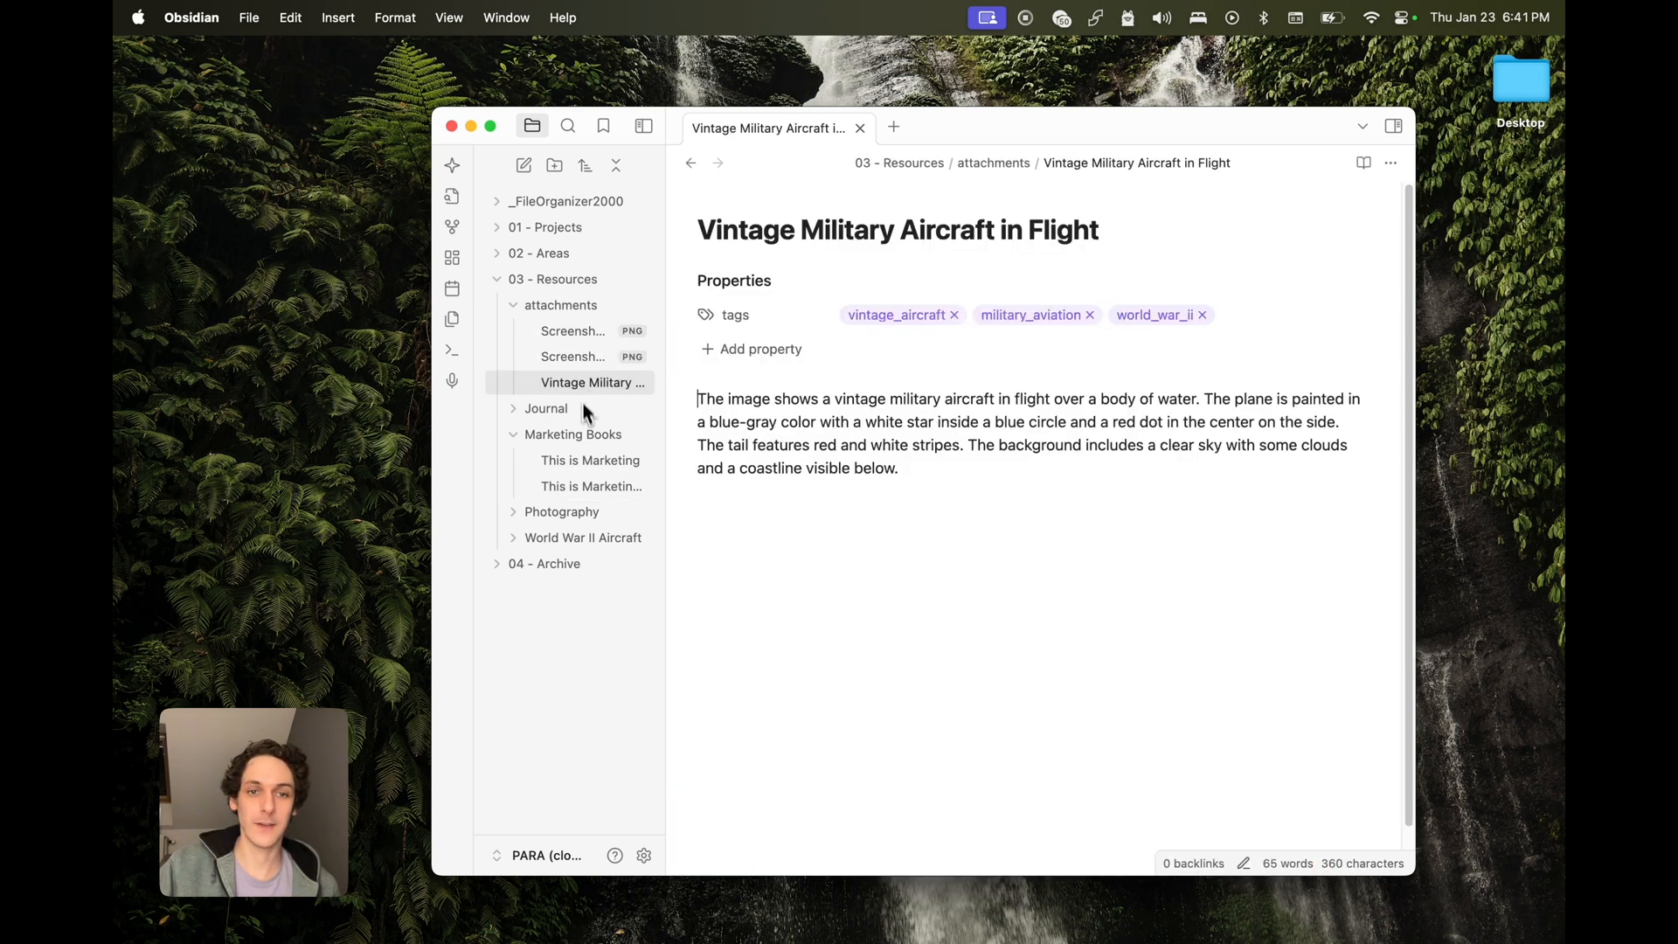
mouse_move(571, 490)
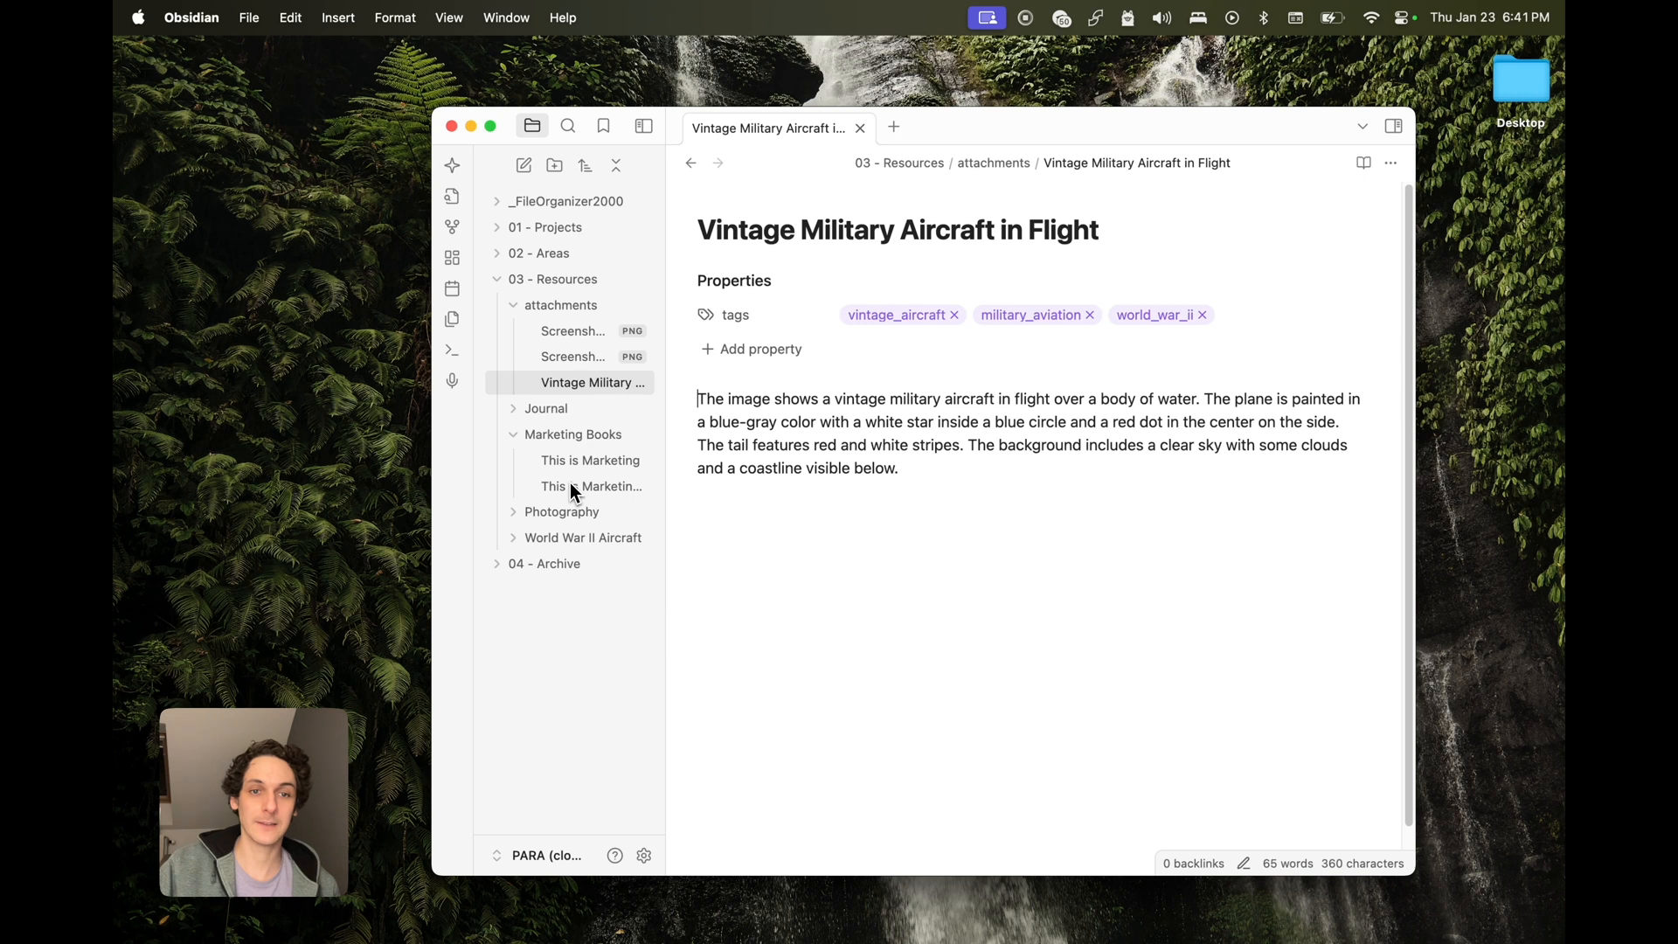
left_click(589, 460)
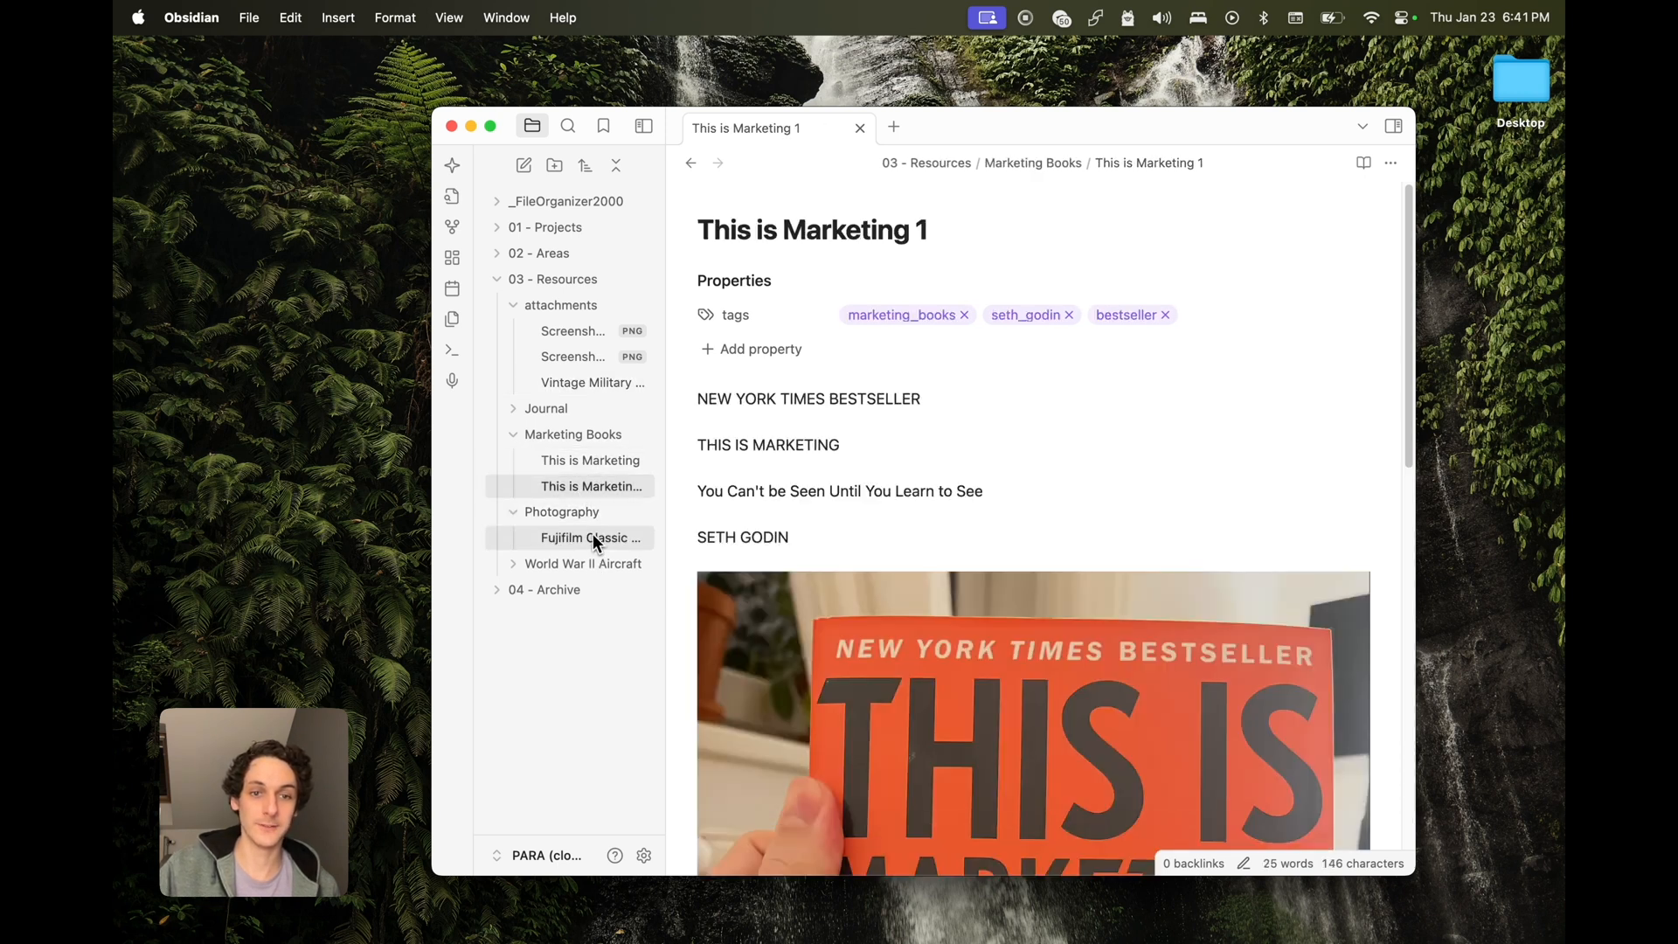
left_click(590, 538)
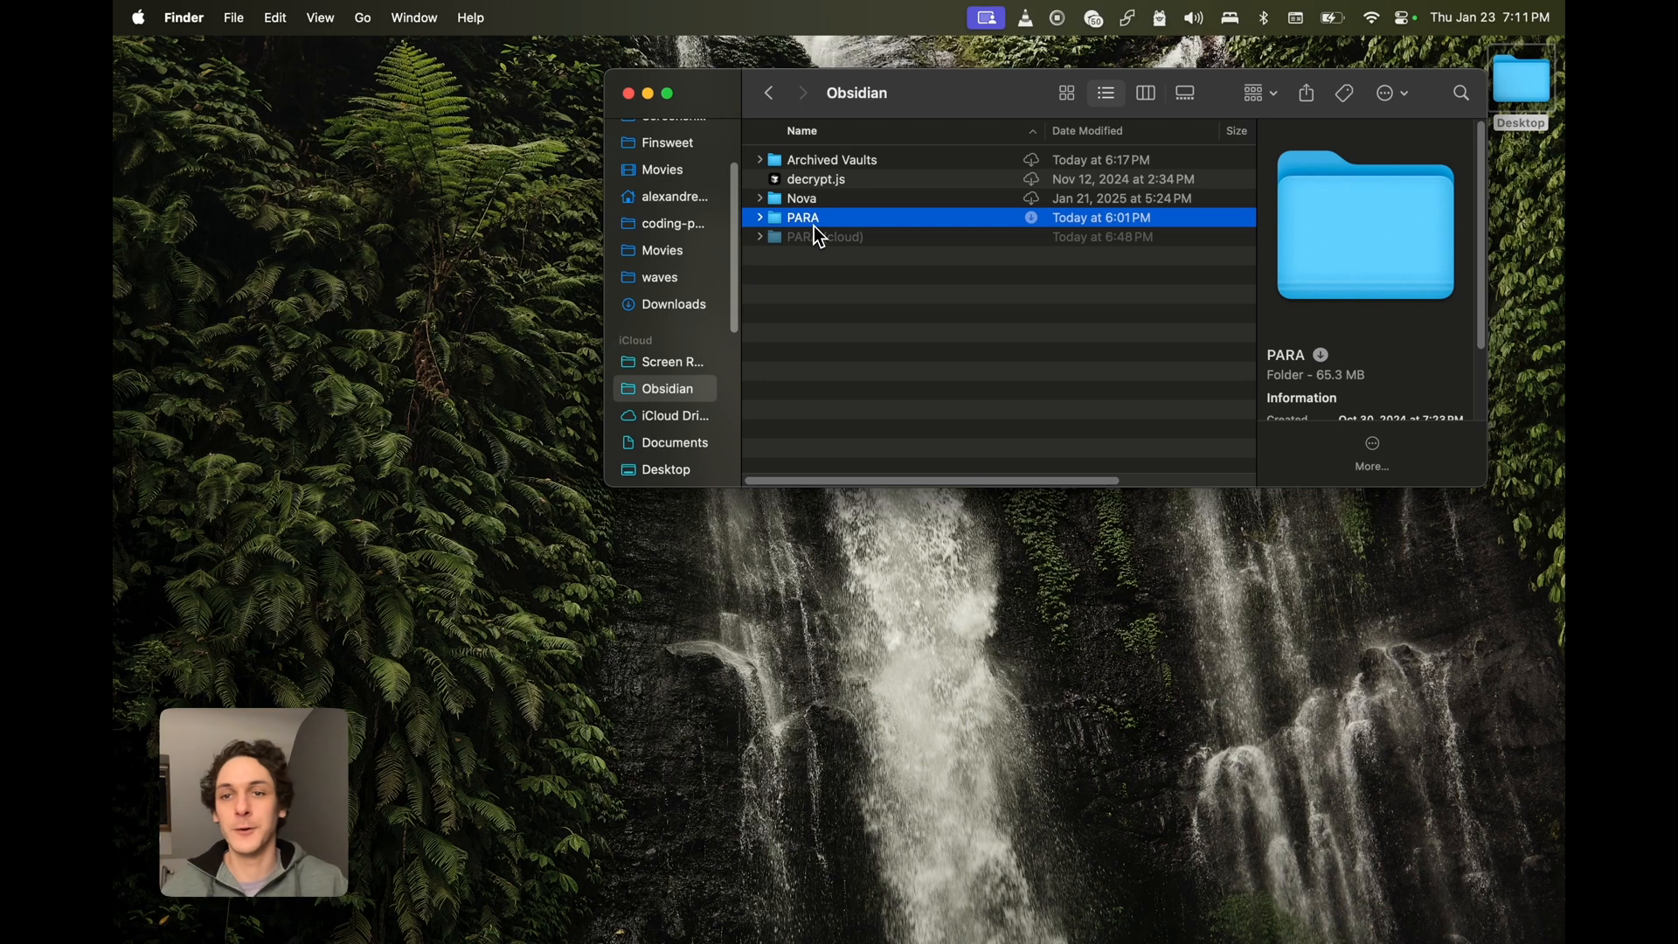
mouse_move(897, 233)
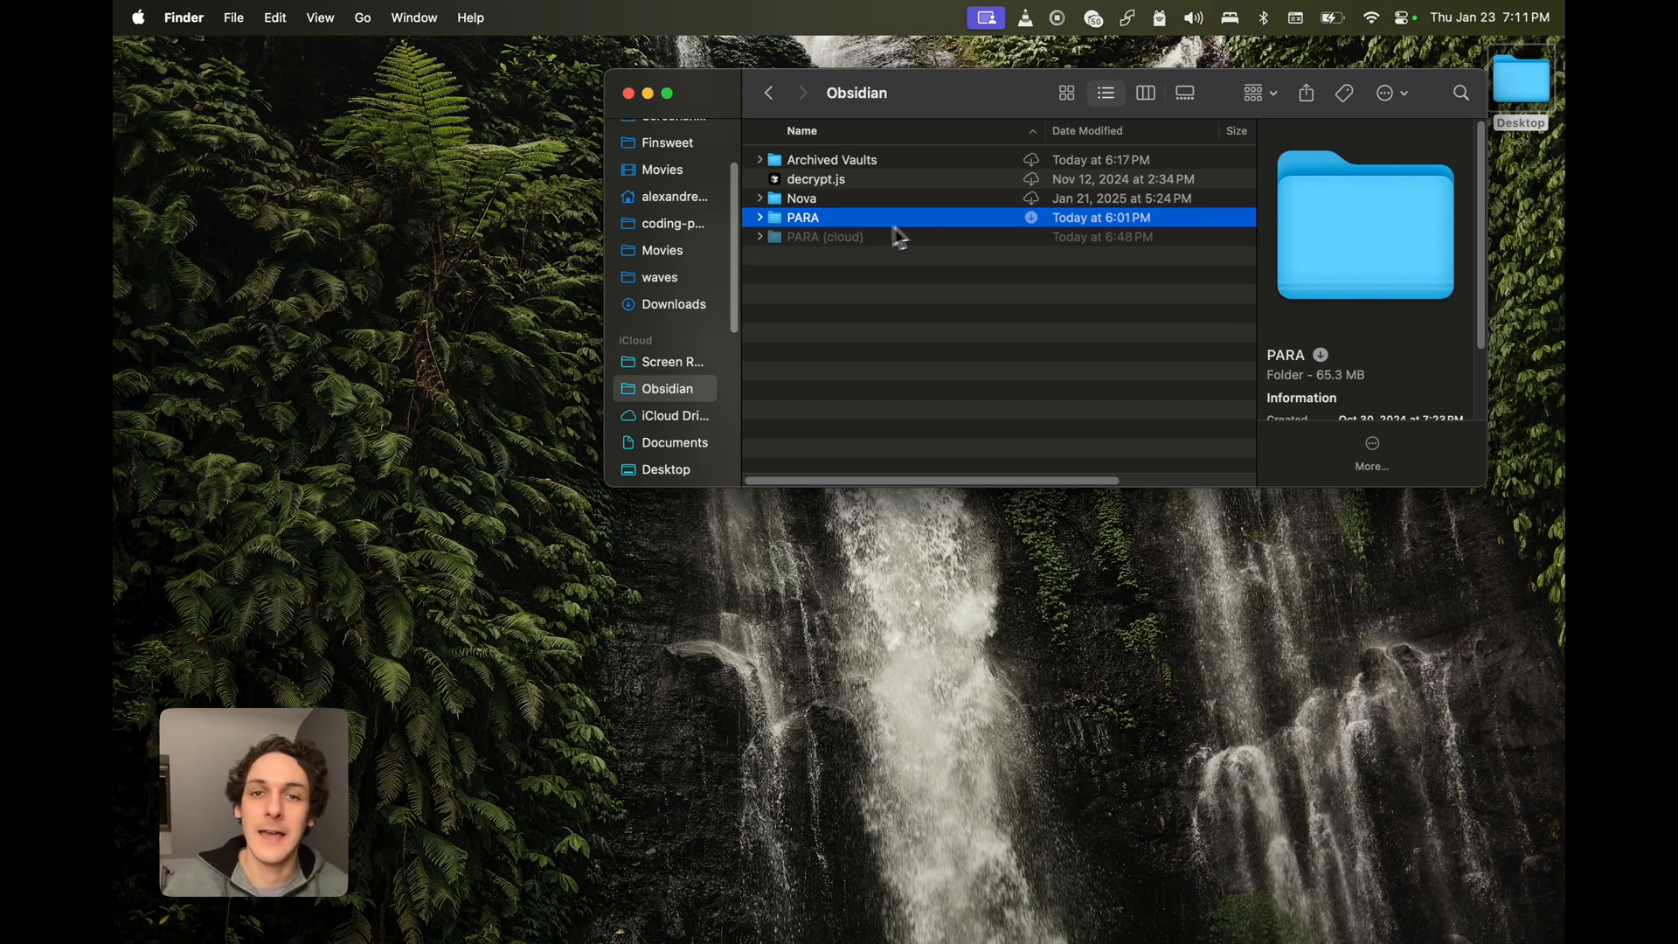
Step: Right-click the PARA folder in iCloud's Obsidian folder to show Keep Downloaded ticked
right_click(802, 218)
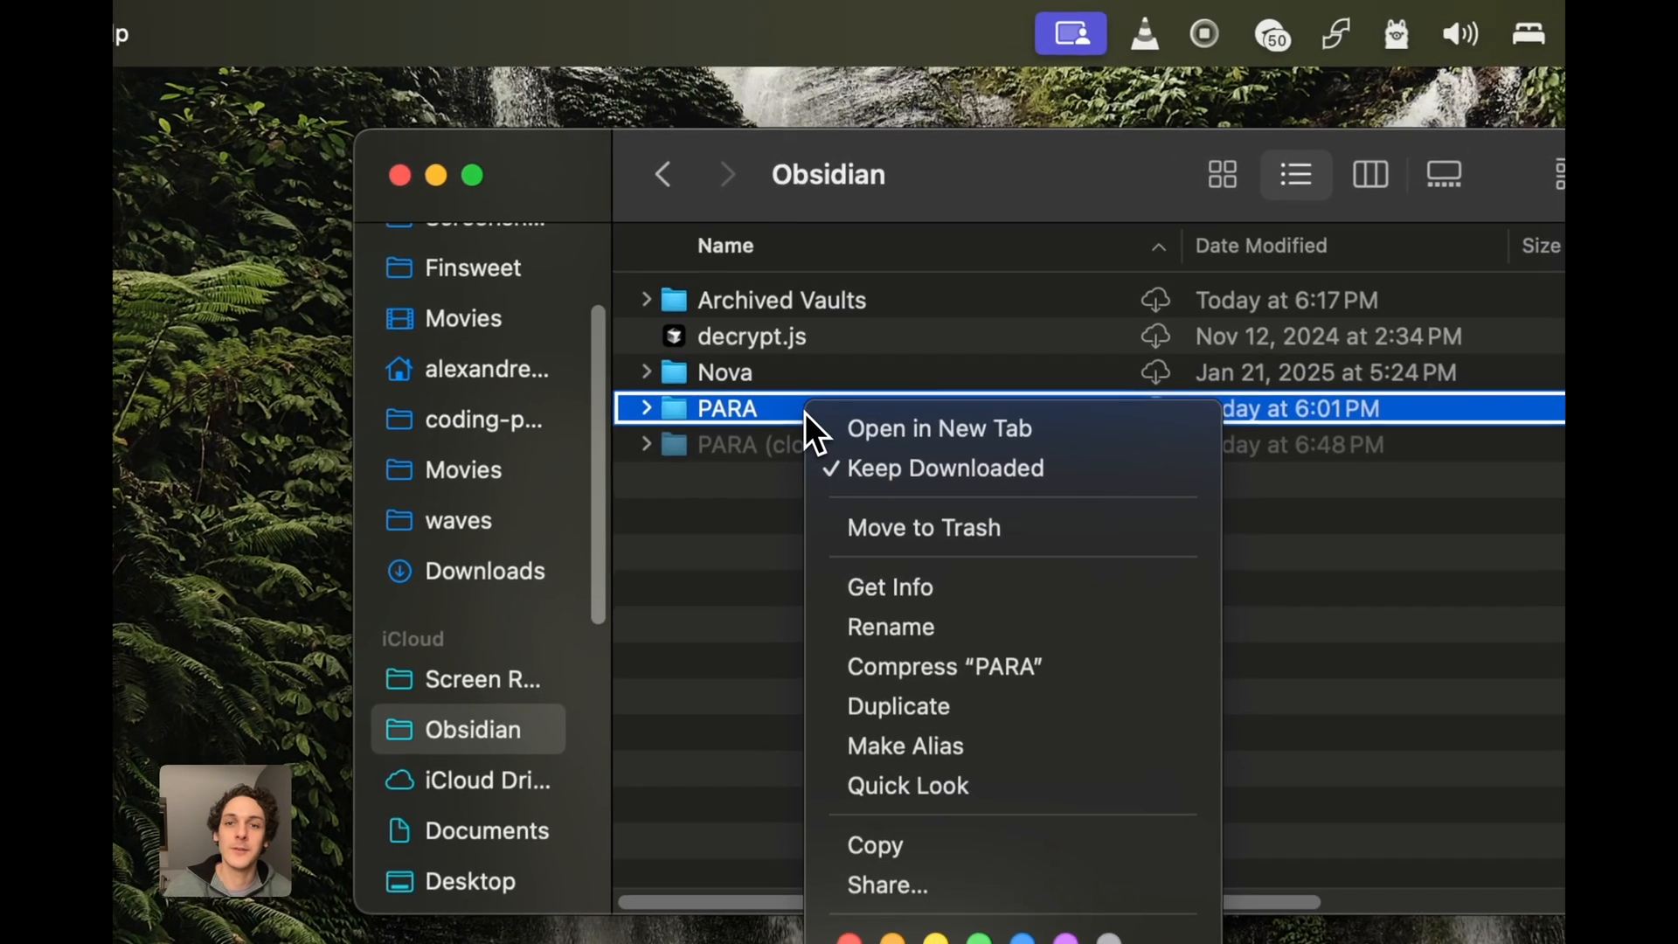
mouse_move(888, 468)
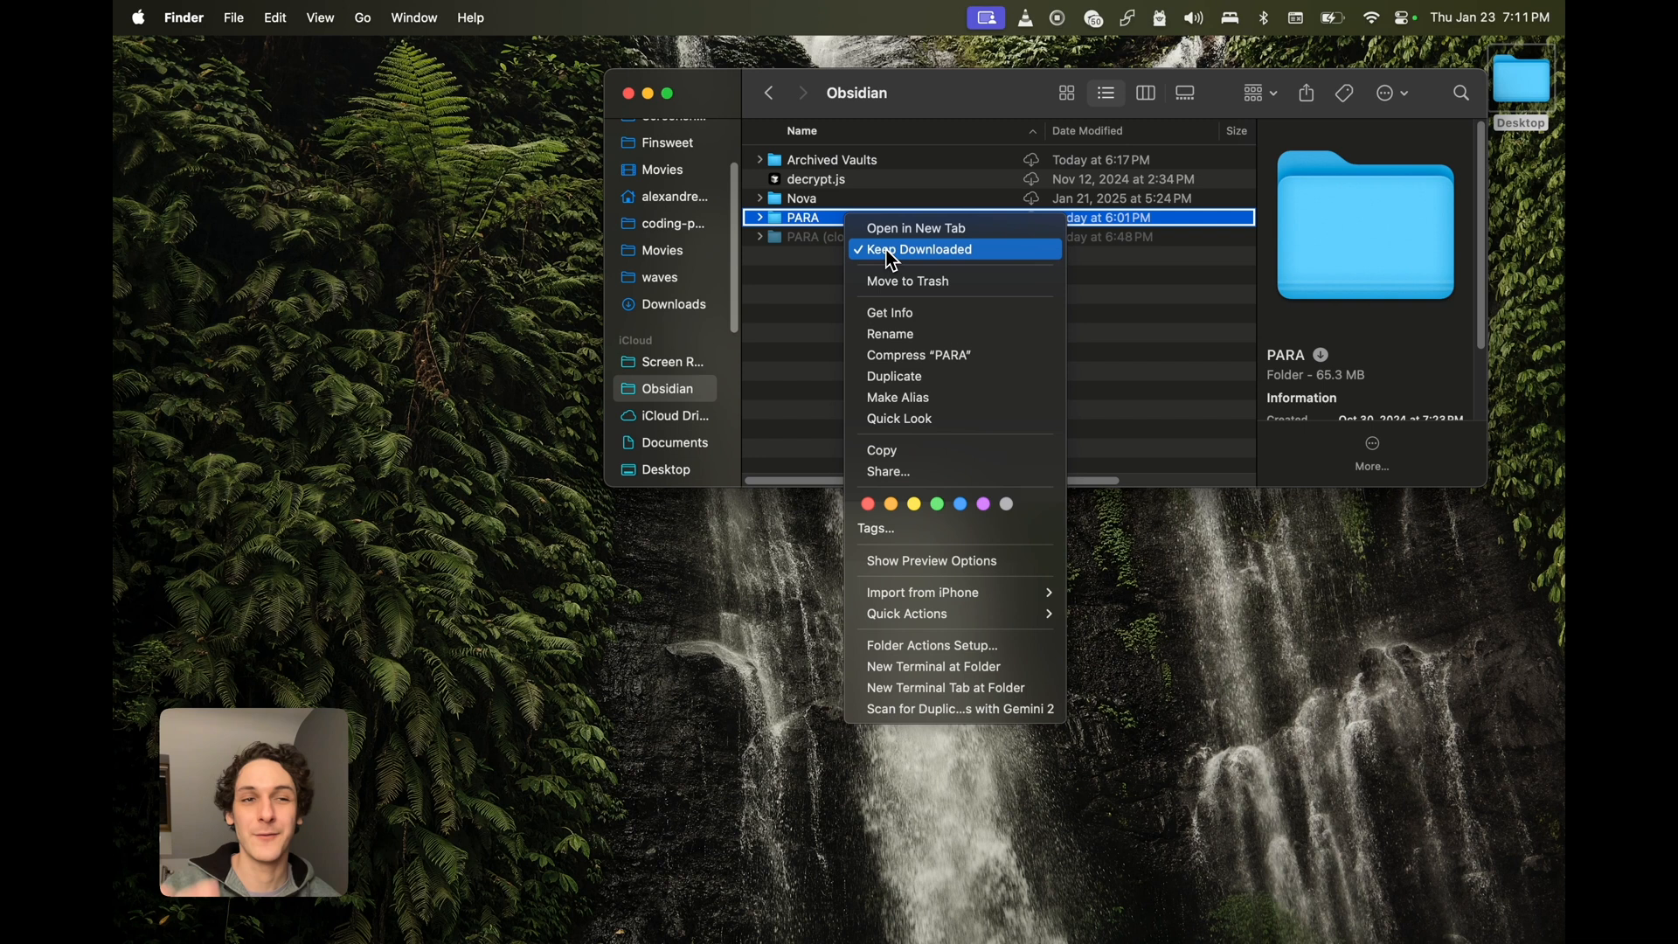
Step: View About this Mac in System Settings (macOS Sequoia 15.2, M1 Pro), then close it
left_click(137, 17)
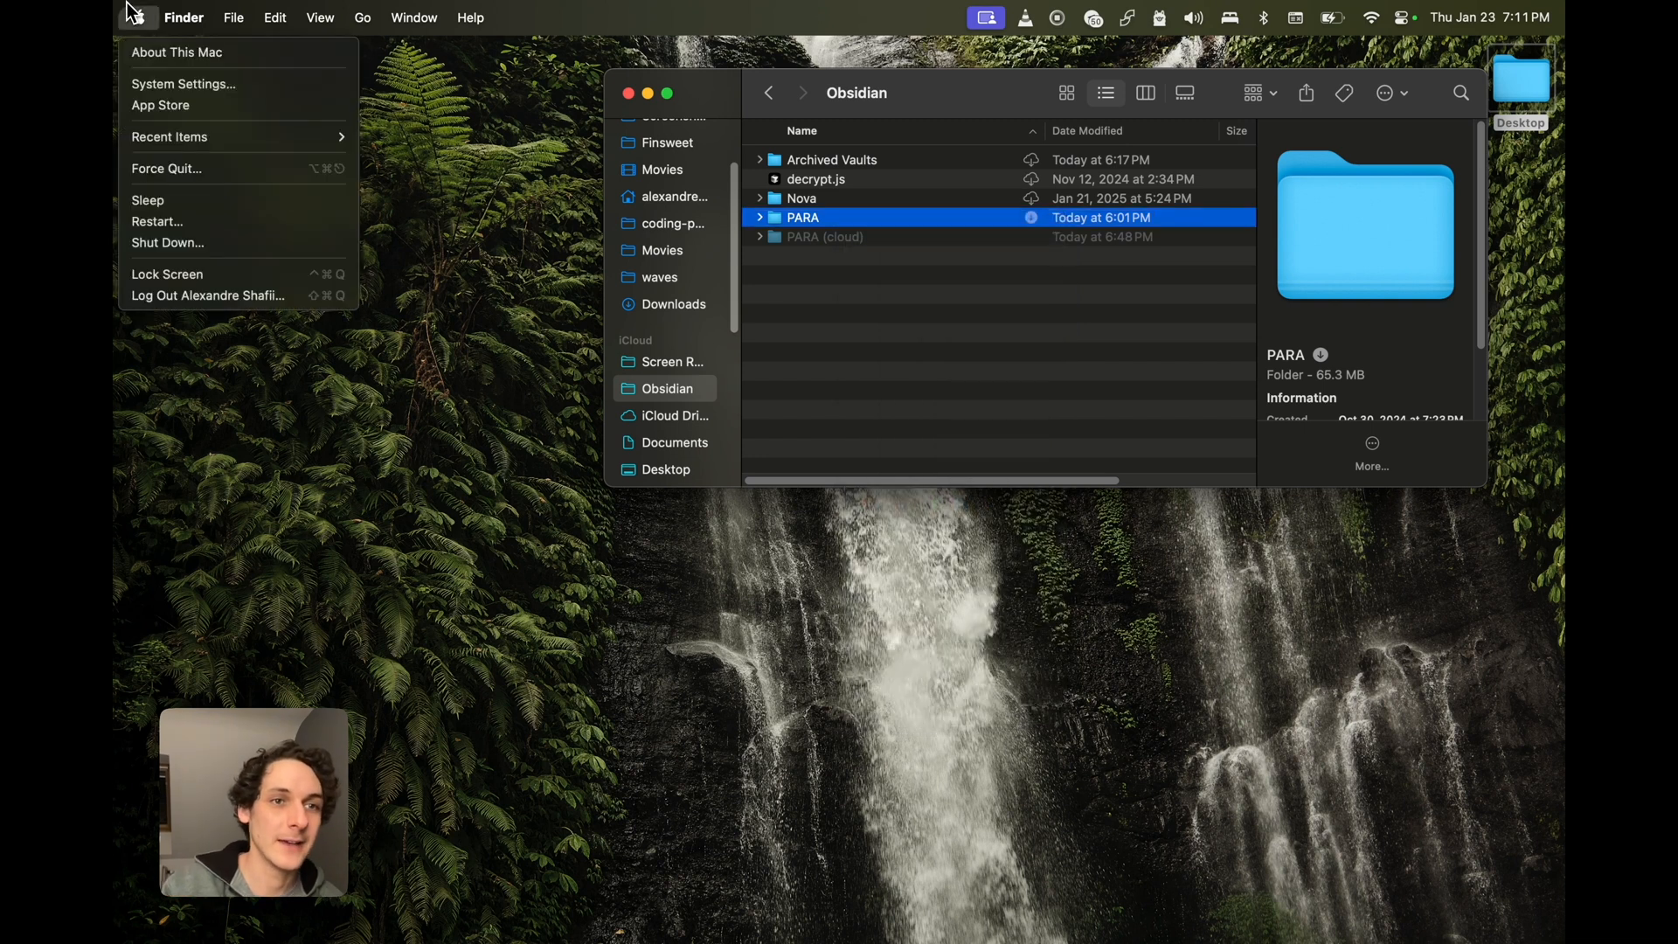
mouse_move(182, 84)
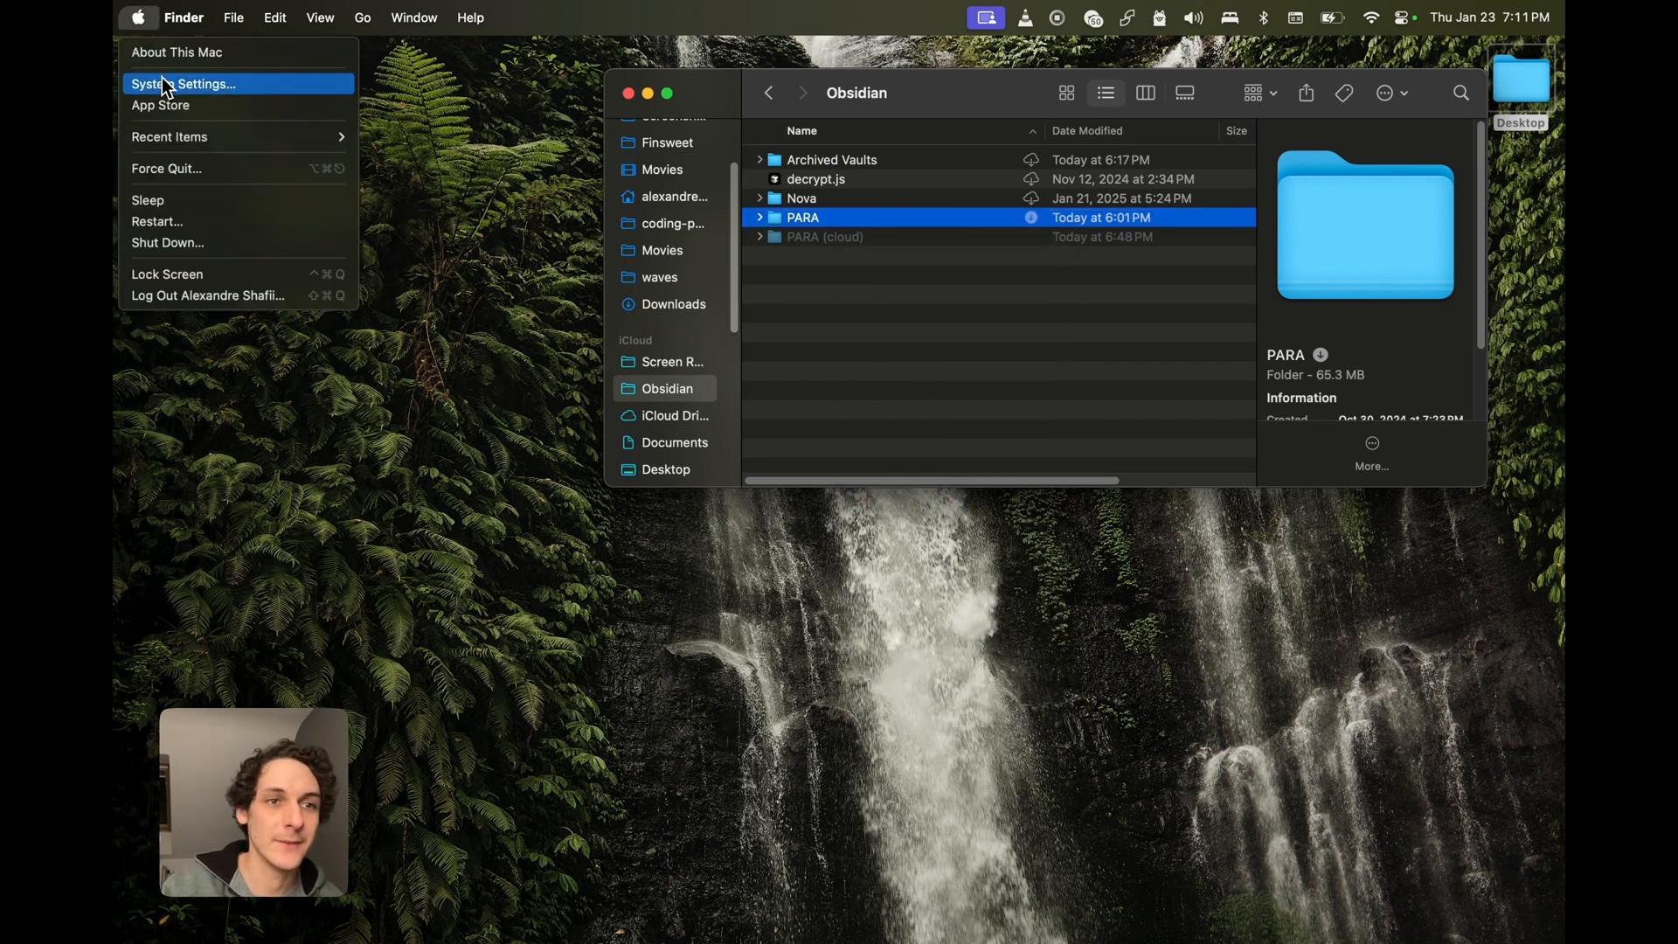
left_click(191, 84)
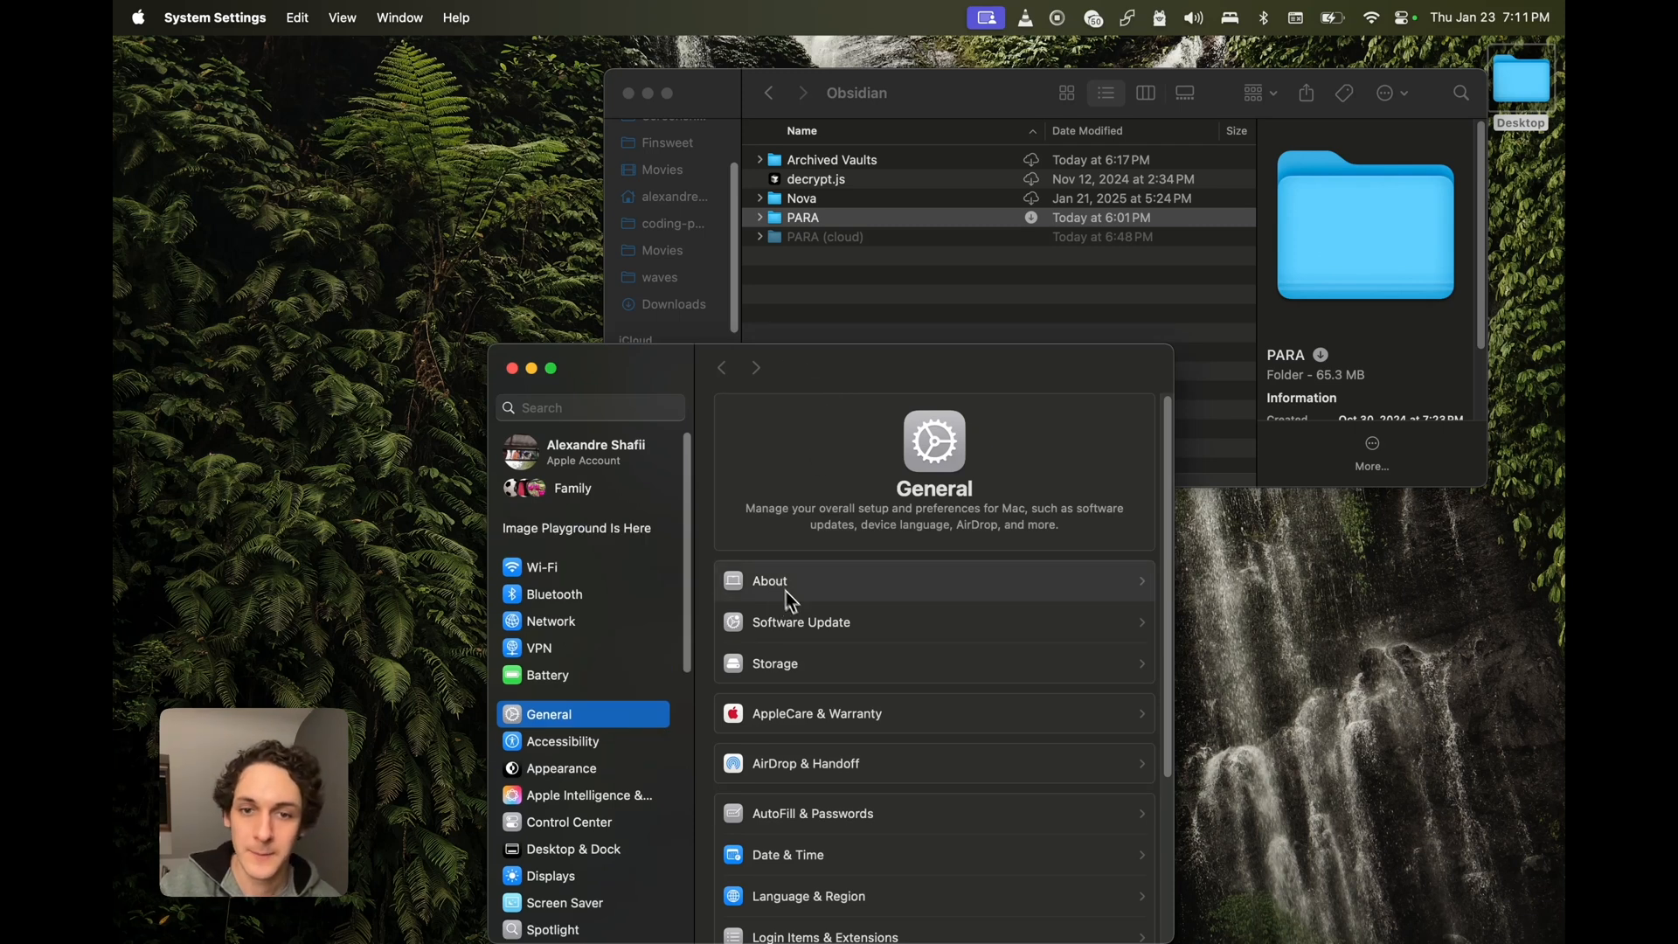
left_click(768, 581)
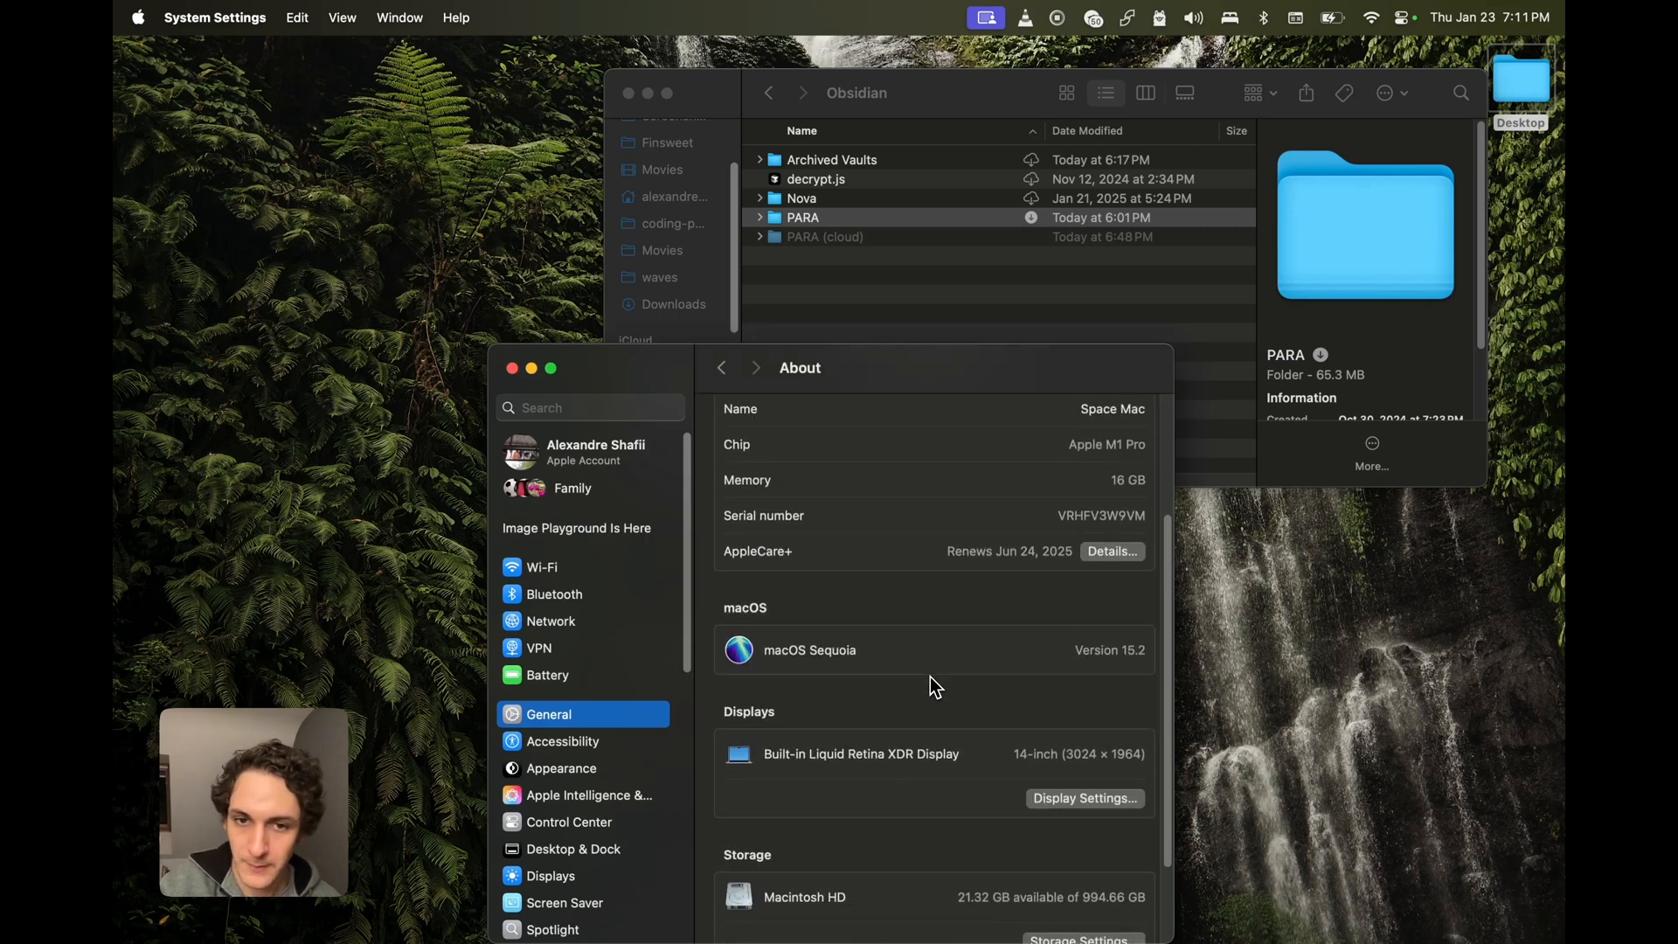
scroll("down", 3)
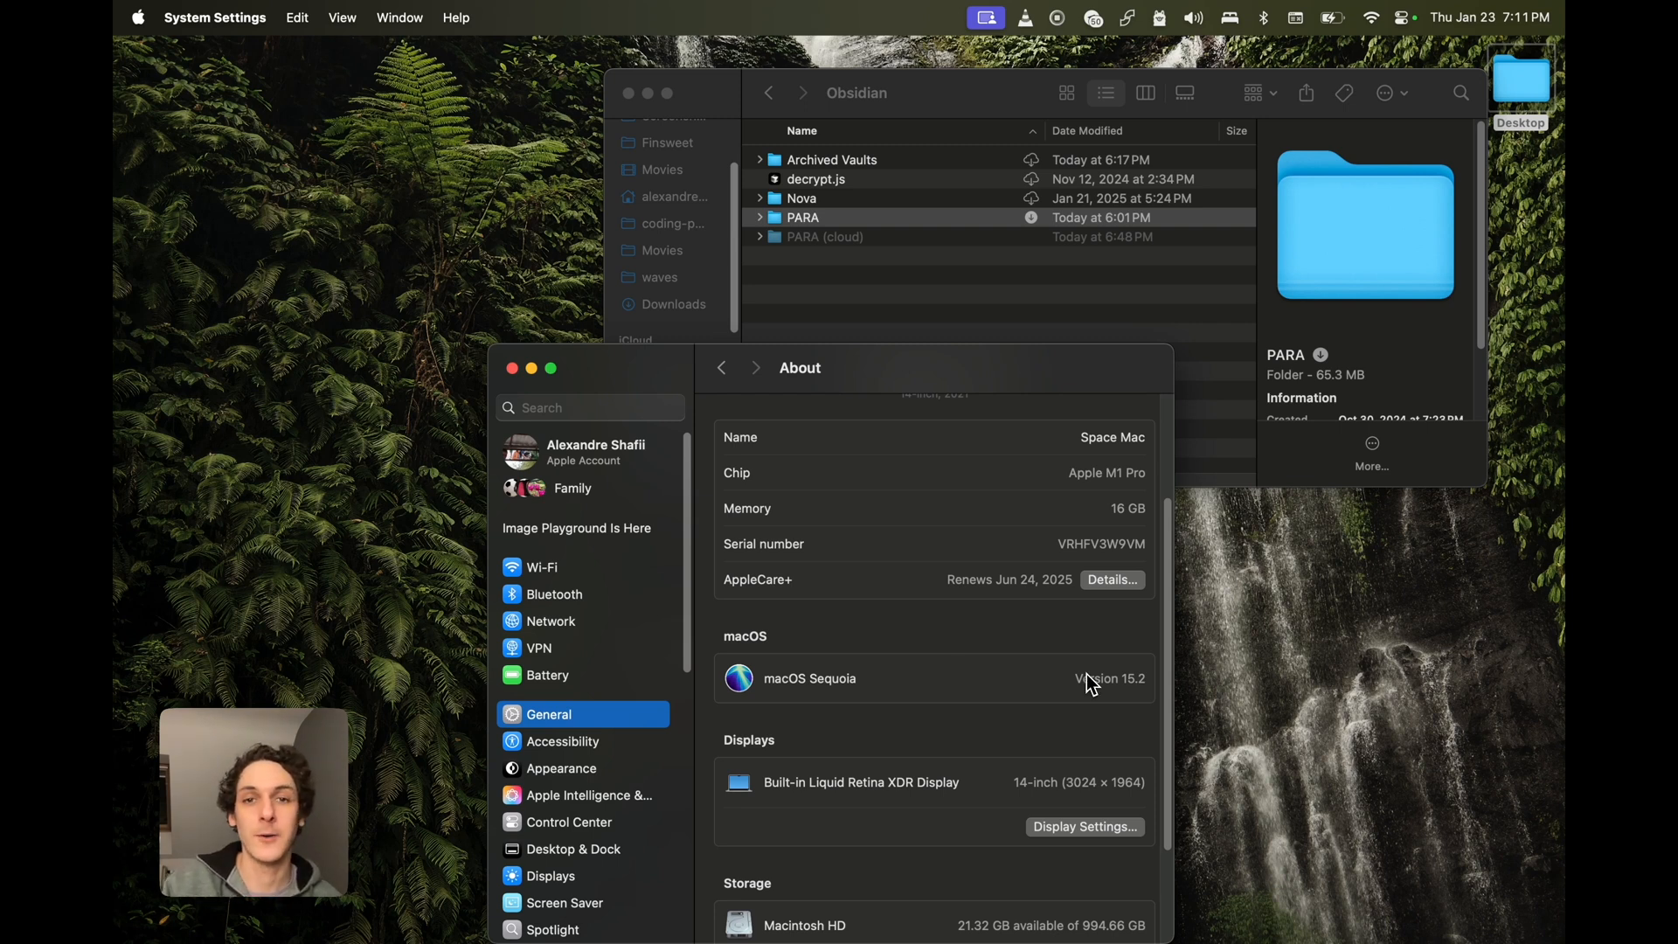
mouse_move(515, 374)
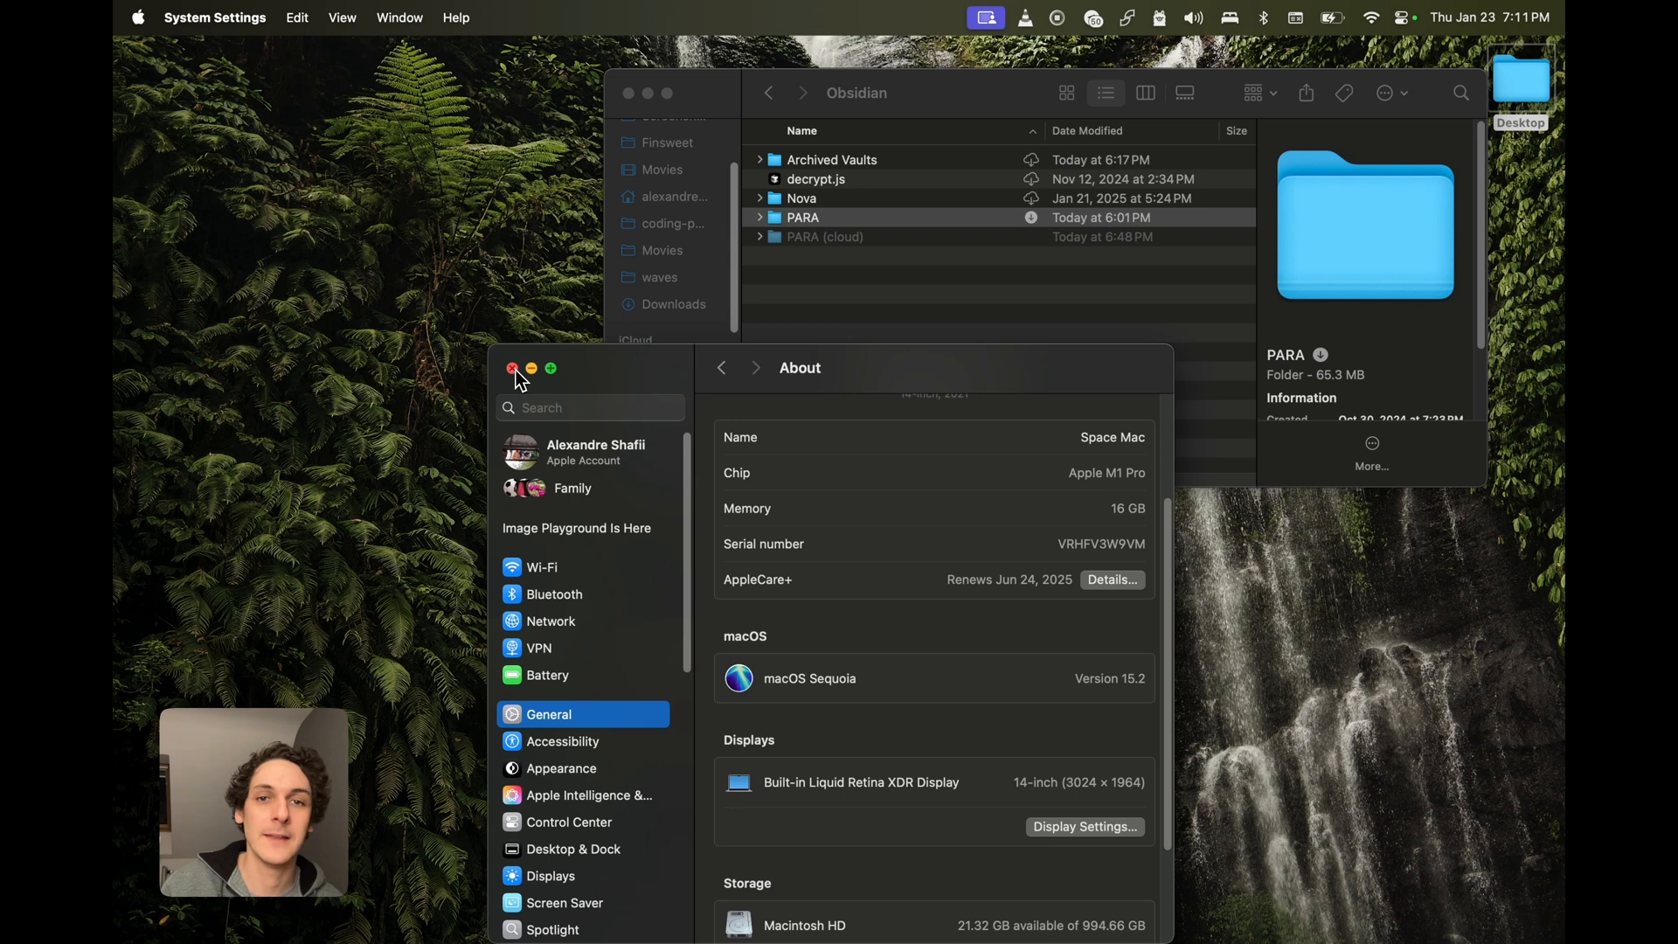
right_click(802, 218)
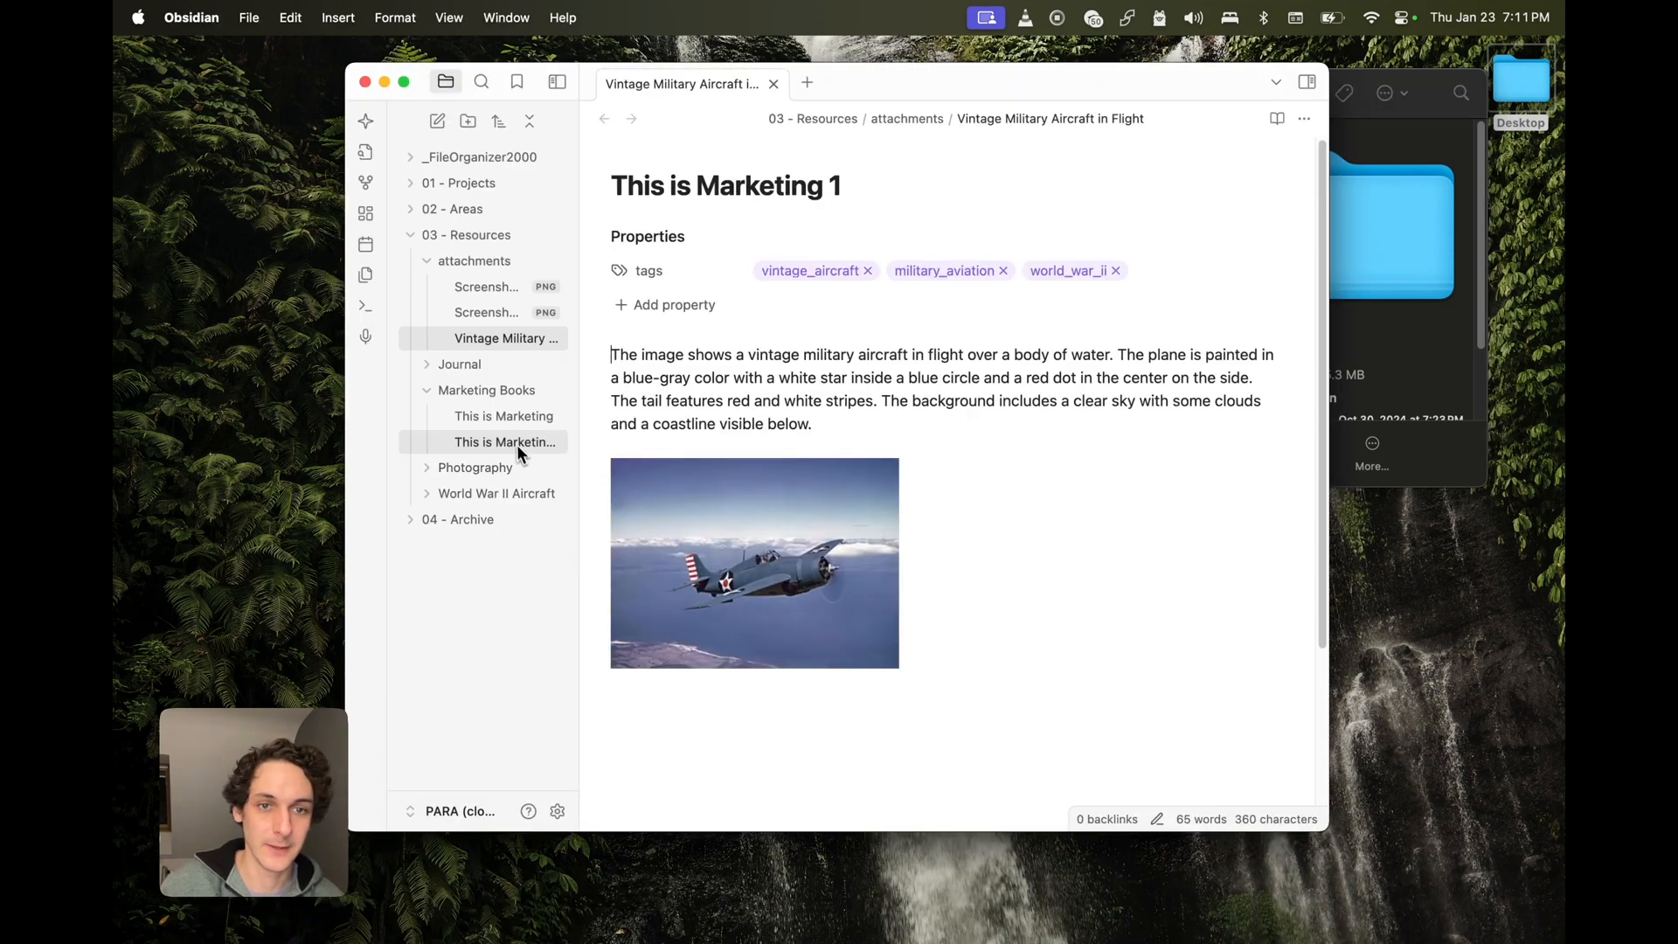
Step: Open This is Marketing and This is Marketing 1, then show the vault switcher
left_click(504, 415)
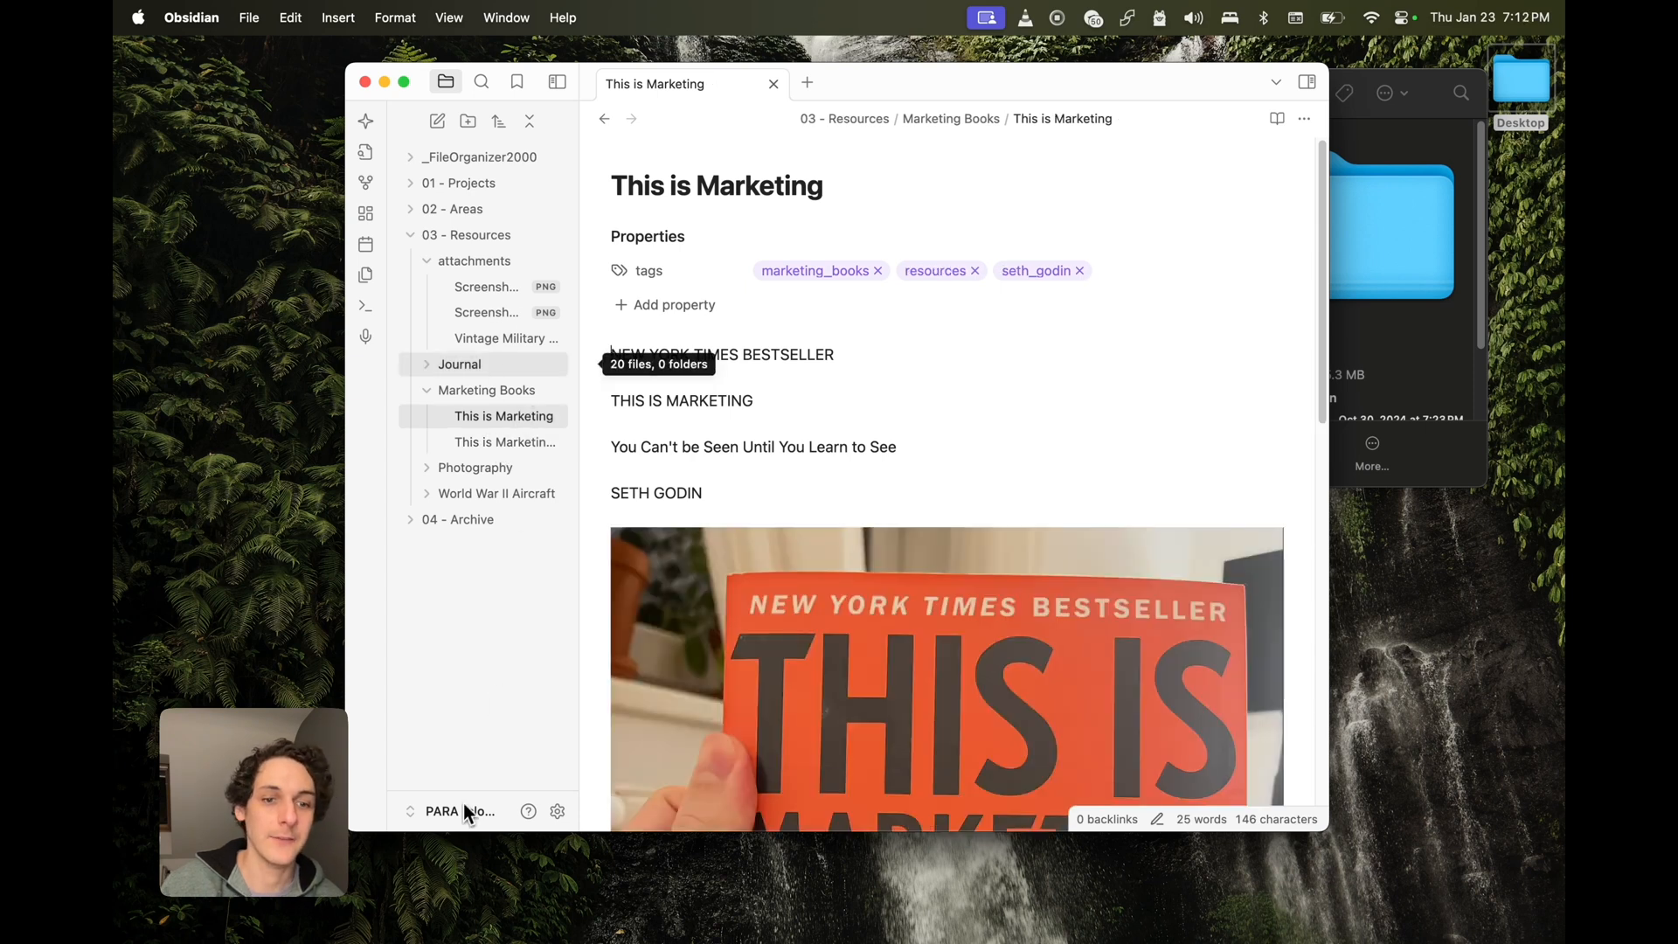
left_click(506, 442)
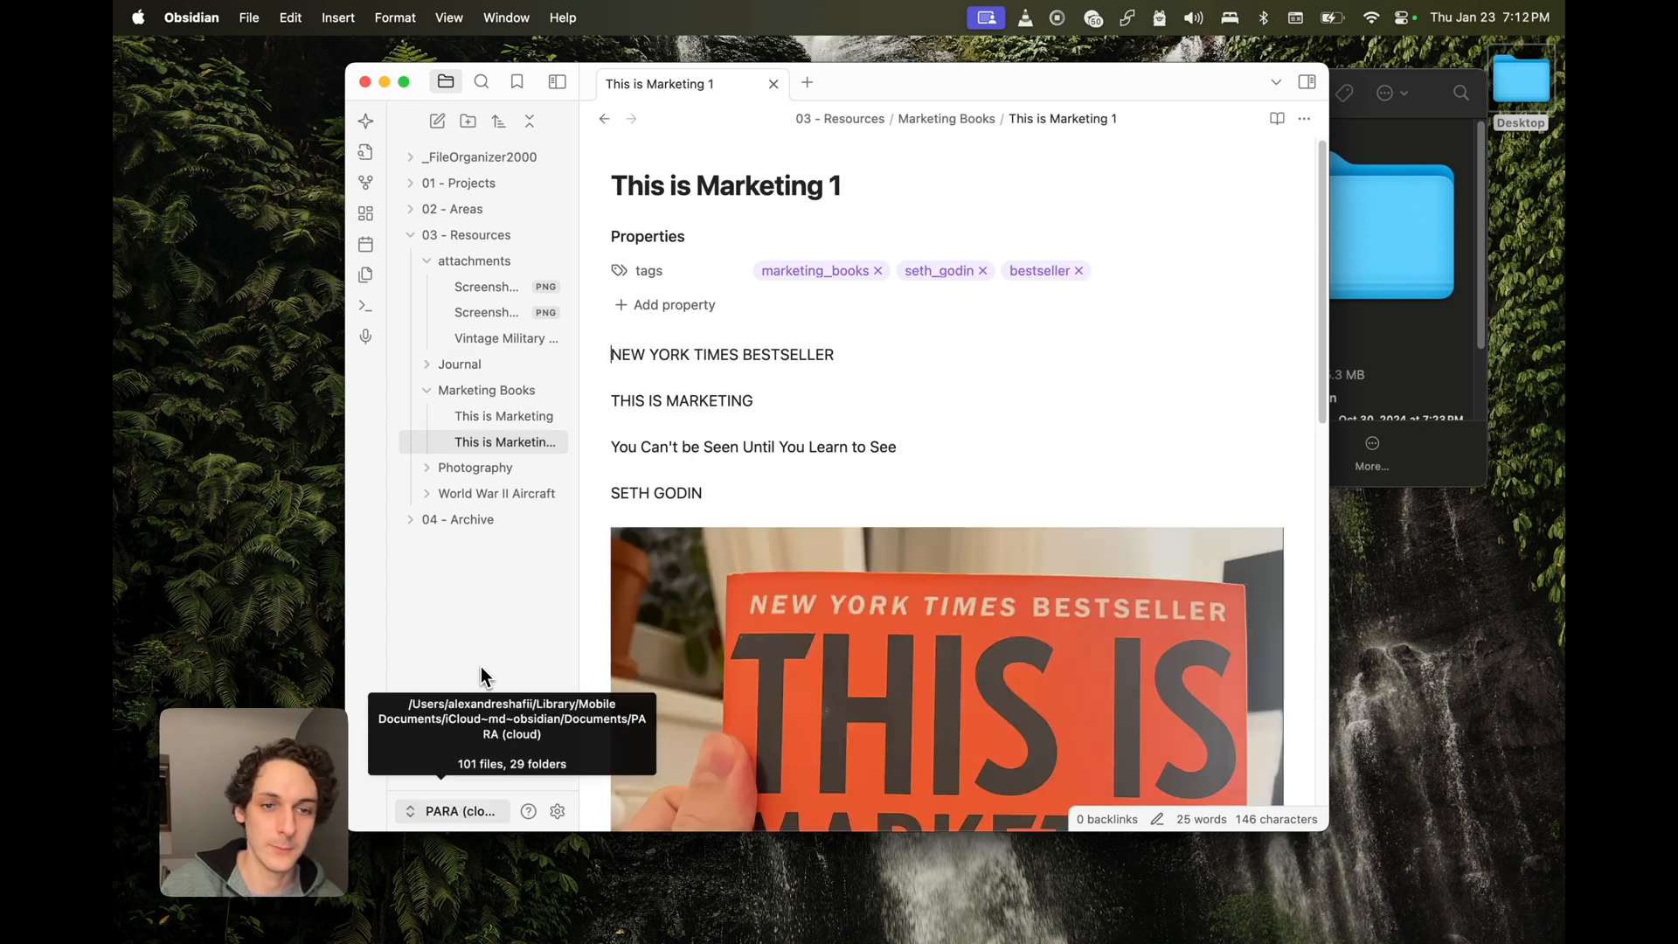
left_click(451, 810)
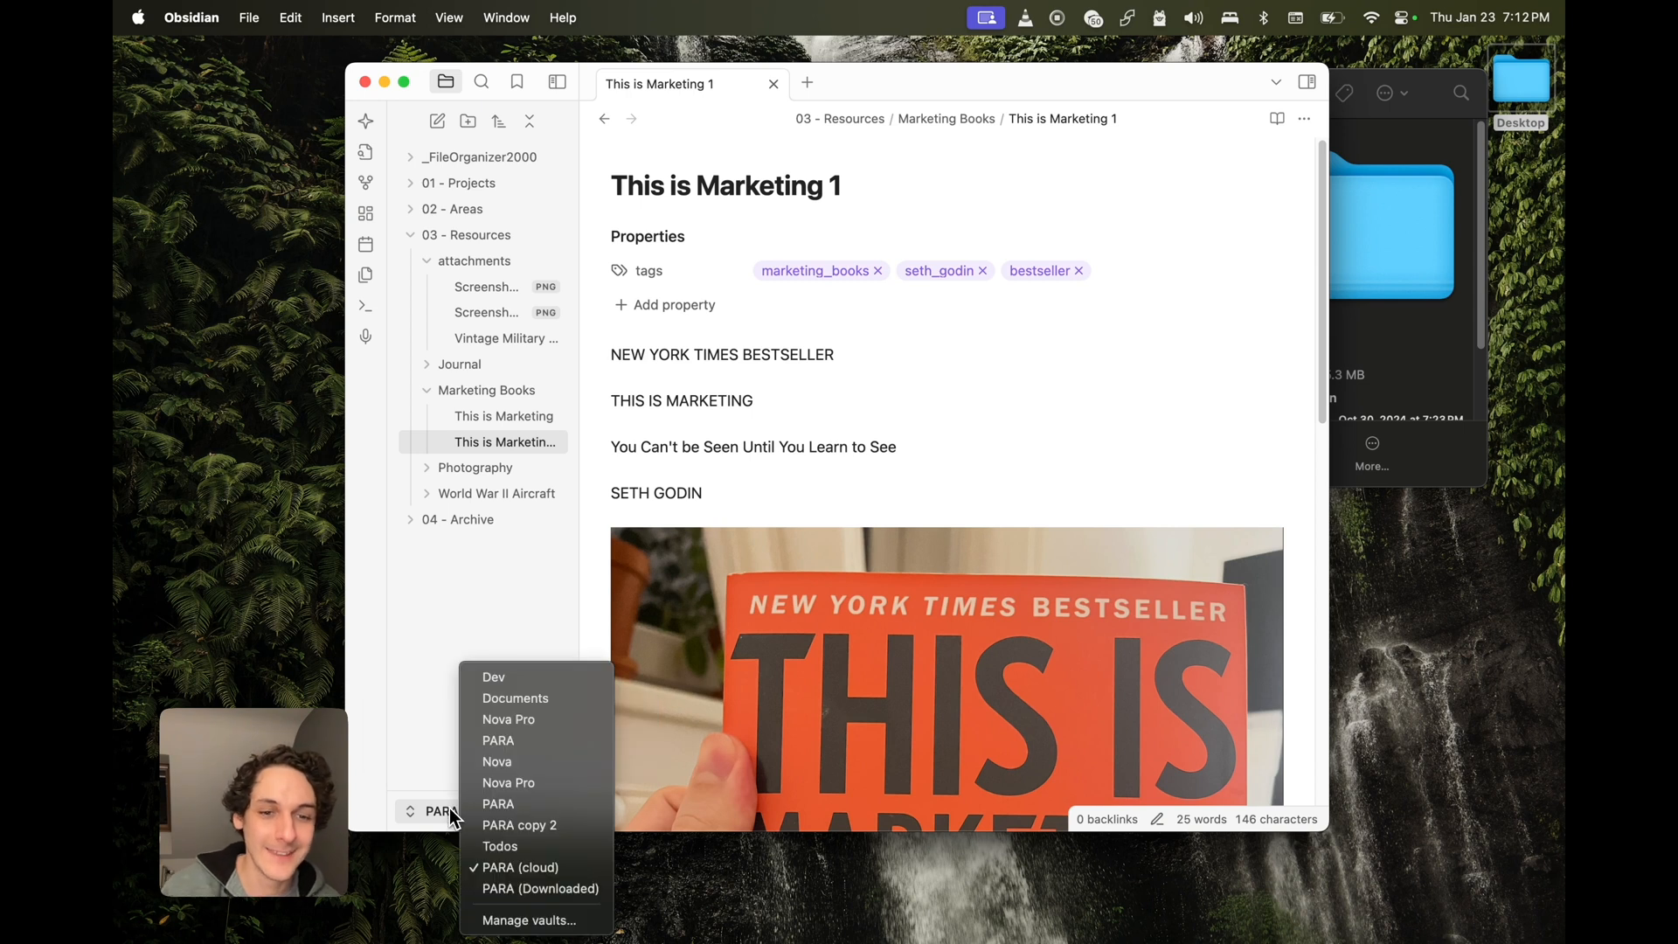
mouse_move(535, 739)
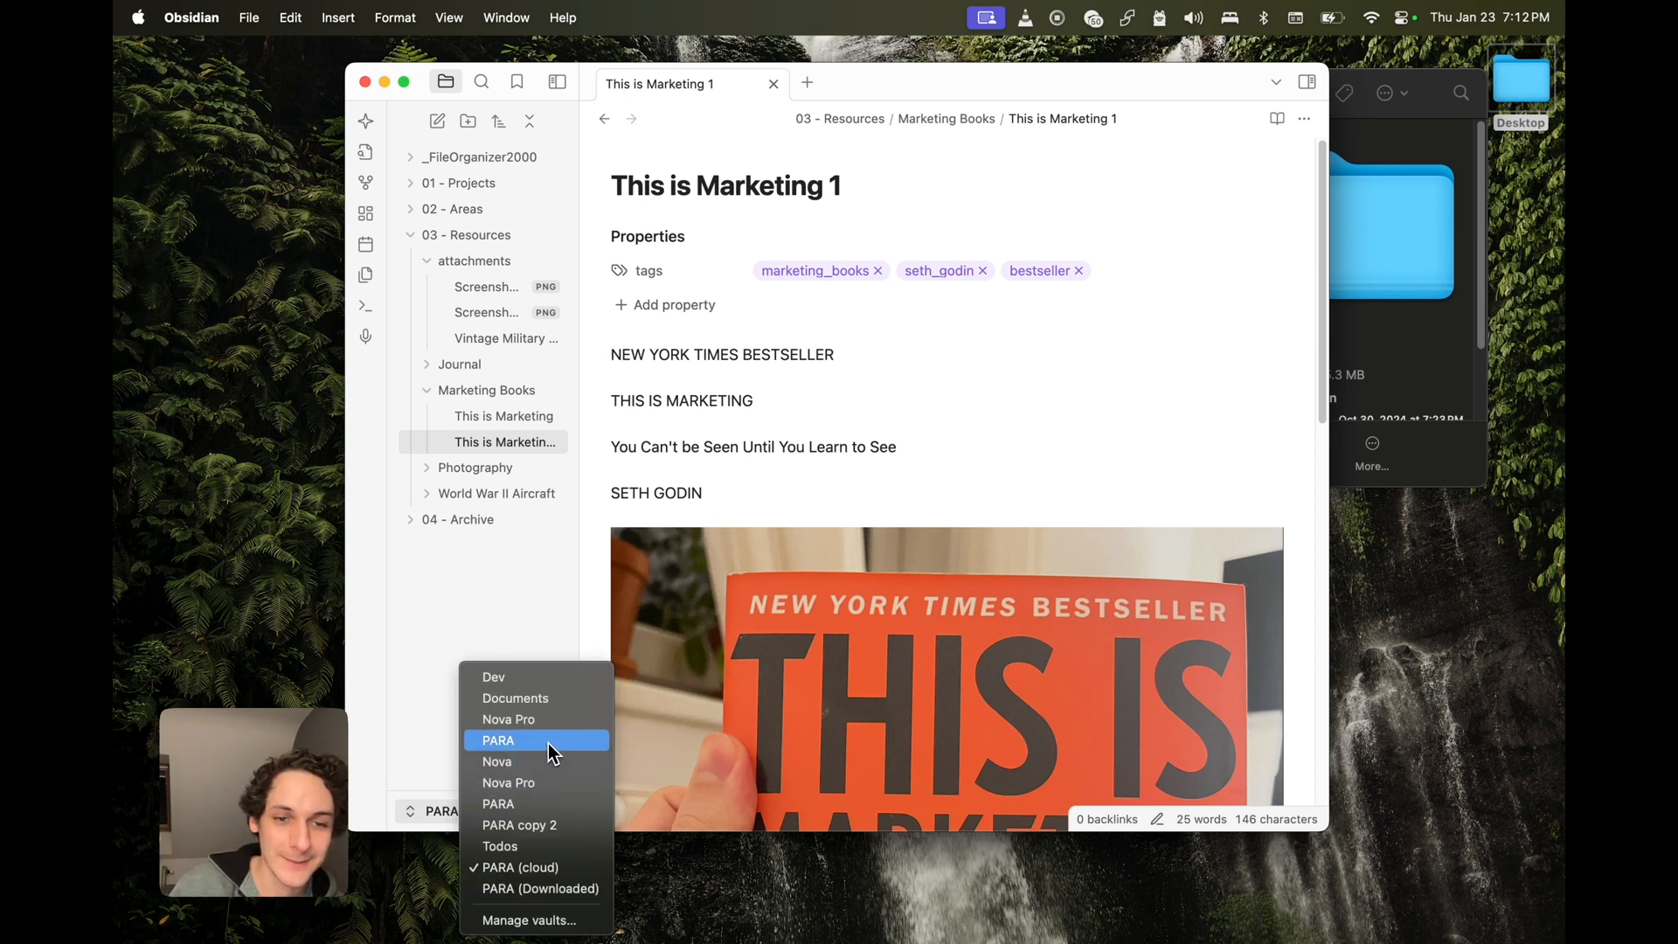
Step: Switch to the local PARA vault and close the PARA (cloud) window
left_click(497, 740)
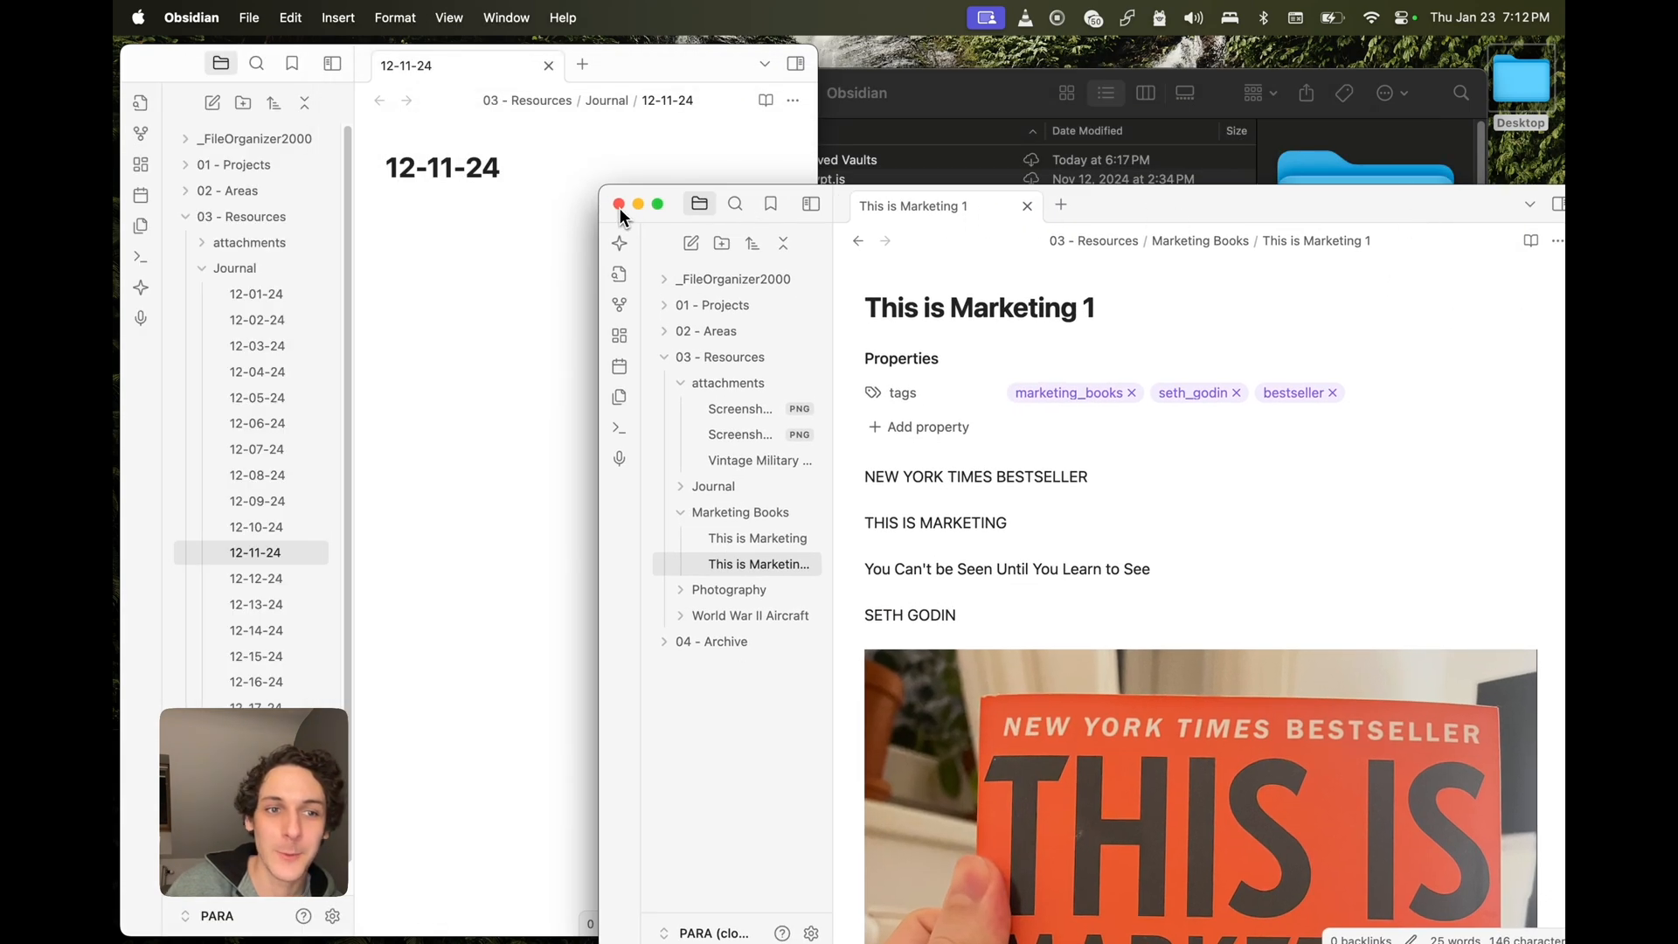
left_click(619, 205)
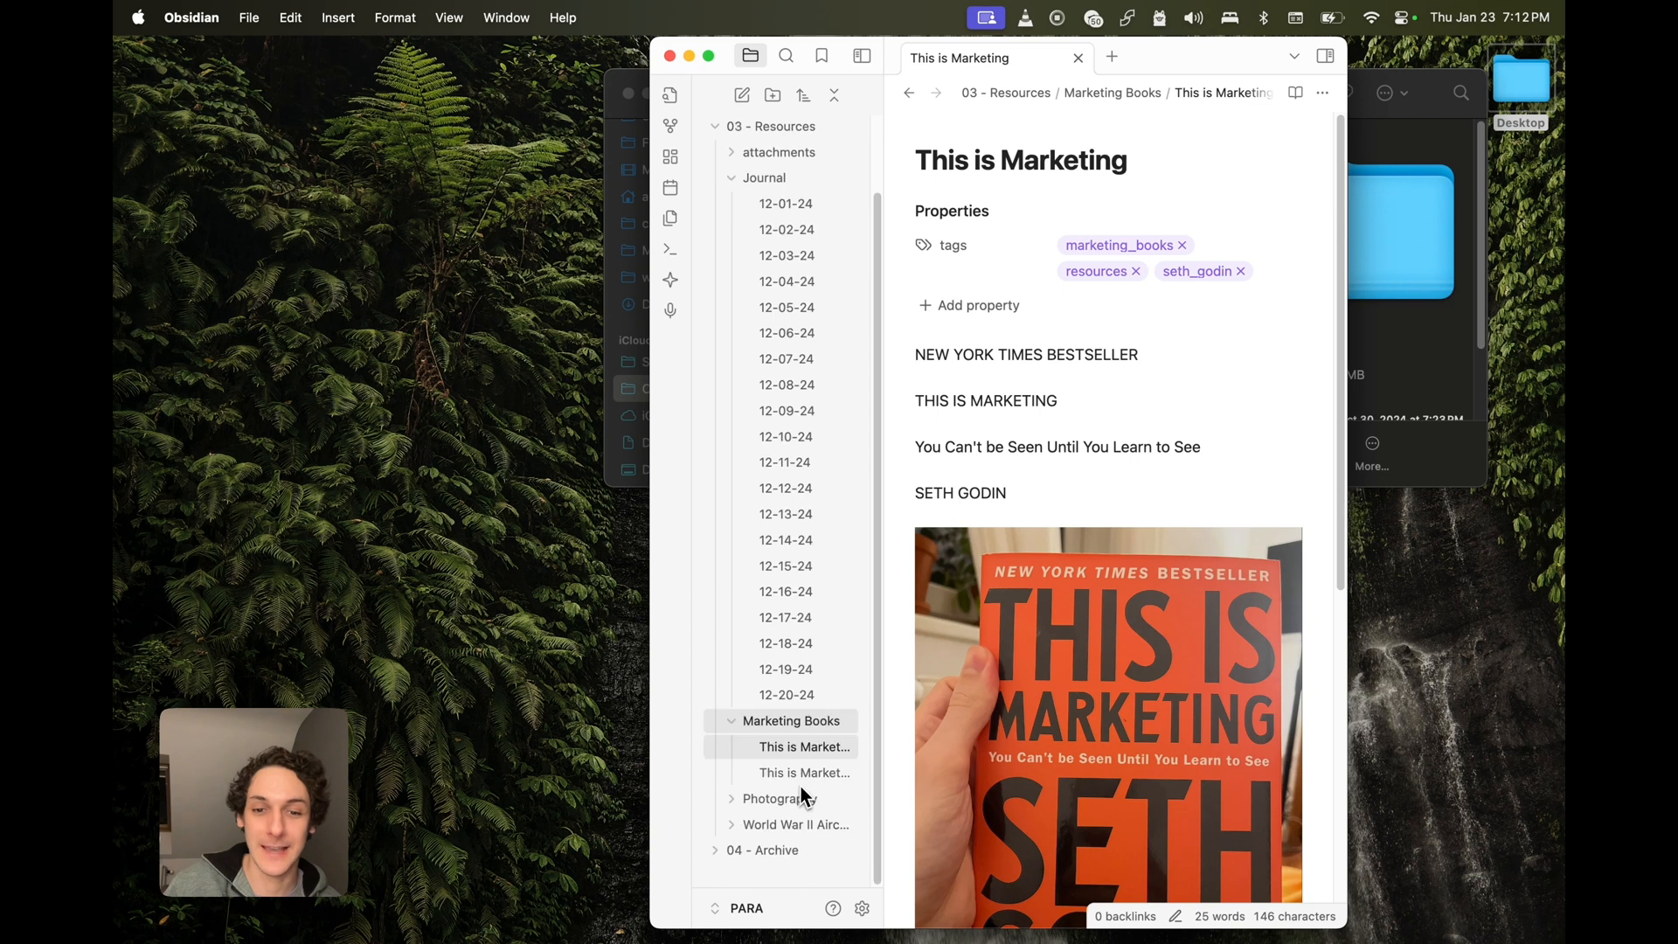
Step: Open the Fujifilm Classic Chrome Settings Guide and World War II Aircraft's Mitsubishi A6M Zero notes
left_click(782, 798)
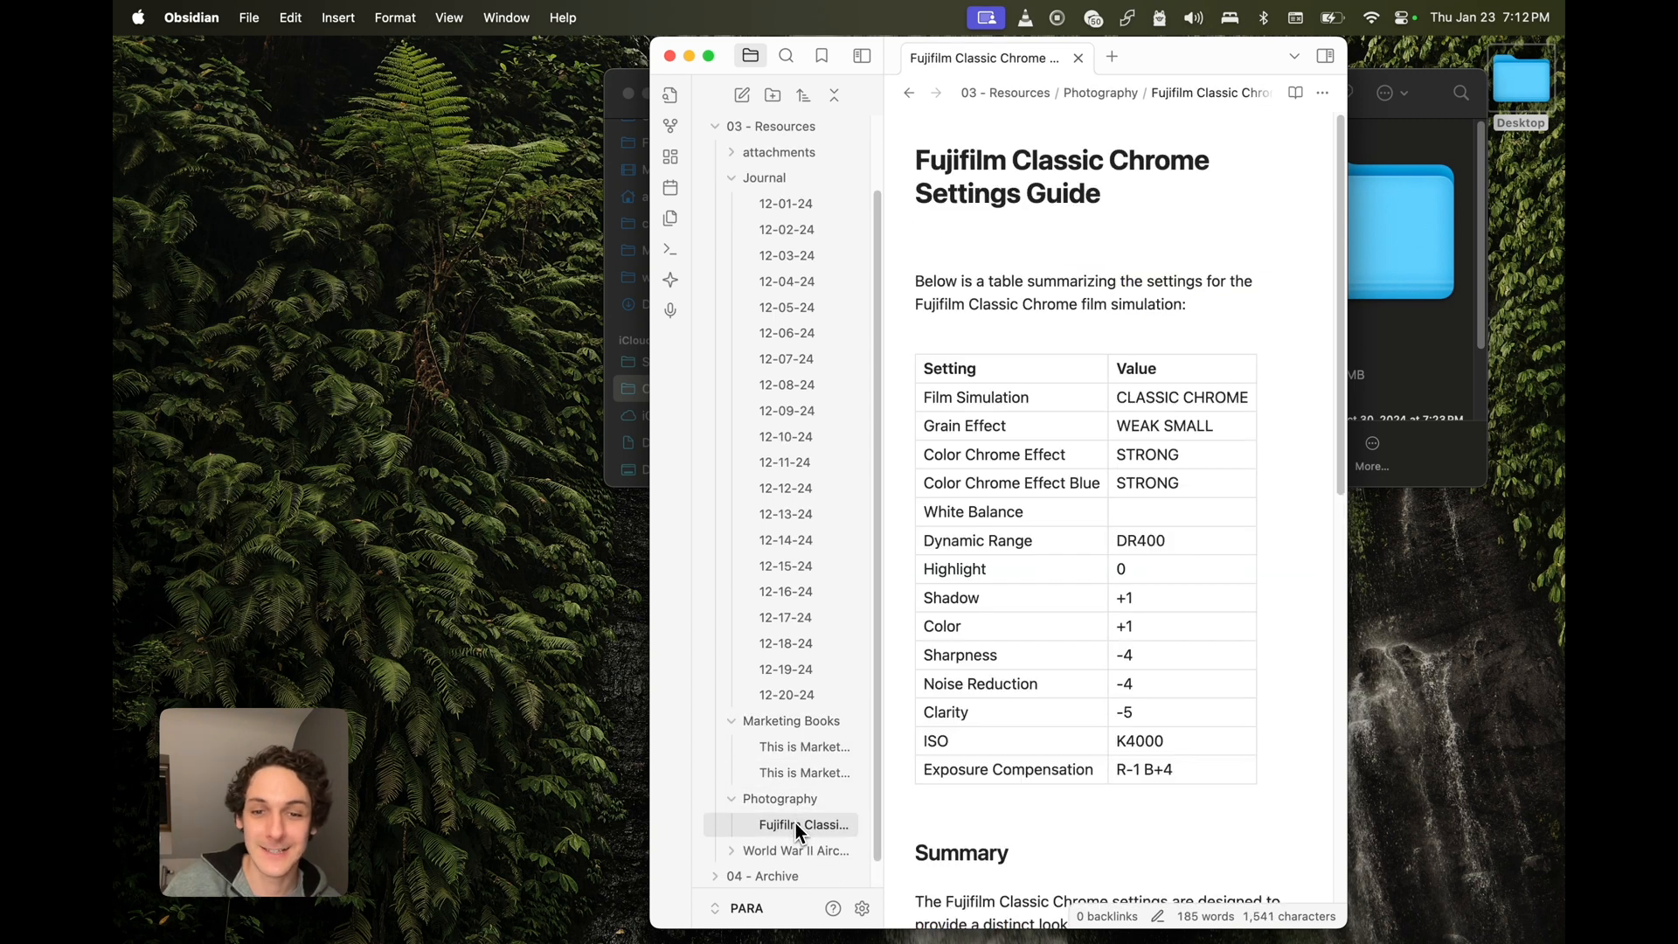
left_click(733, 772)
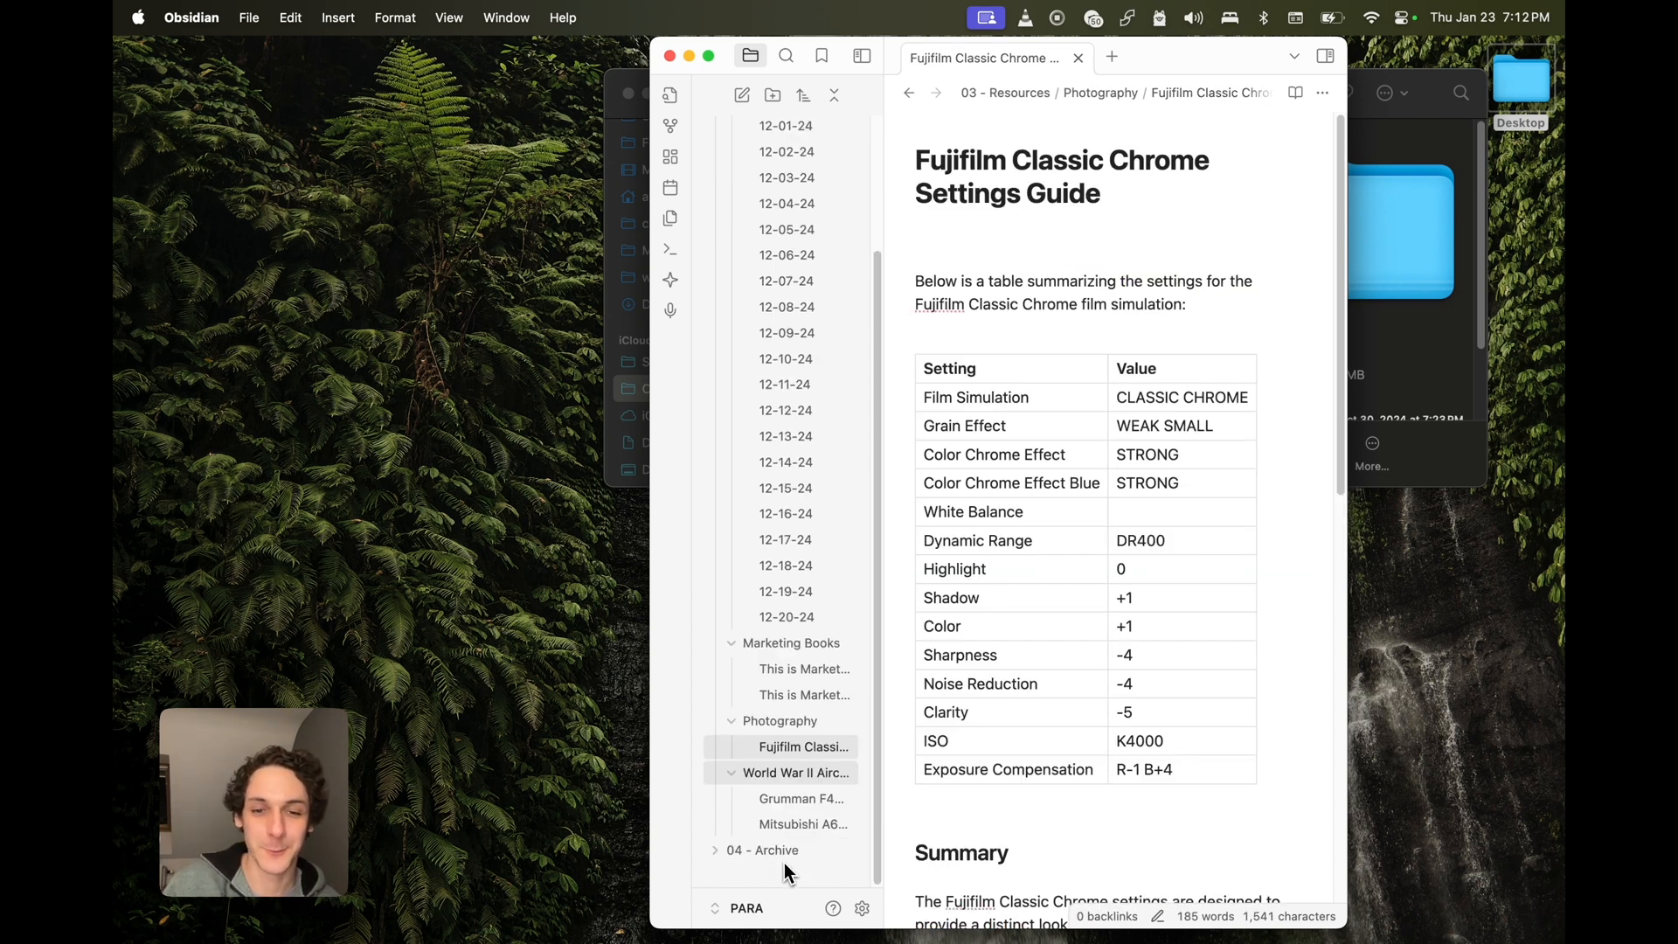
left_click(801, 824)
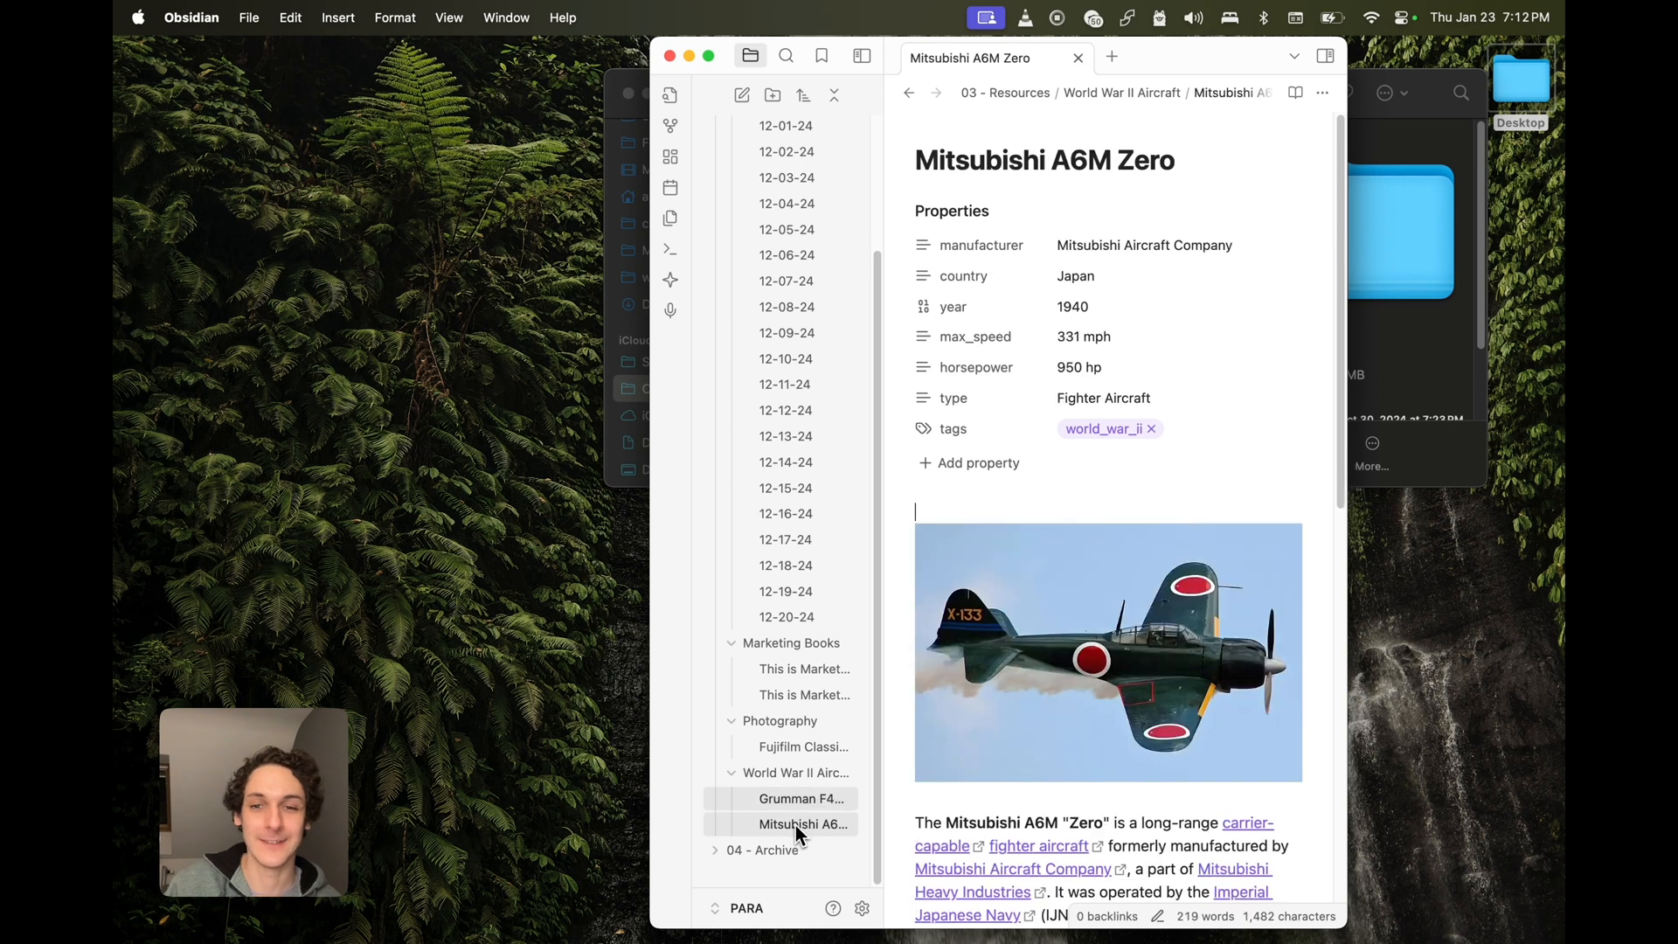